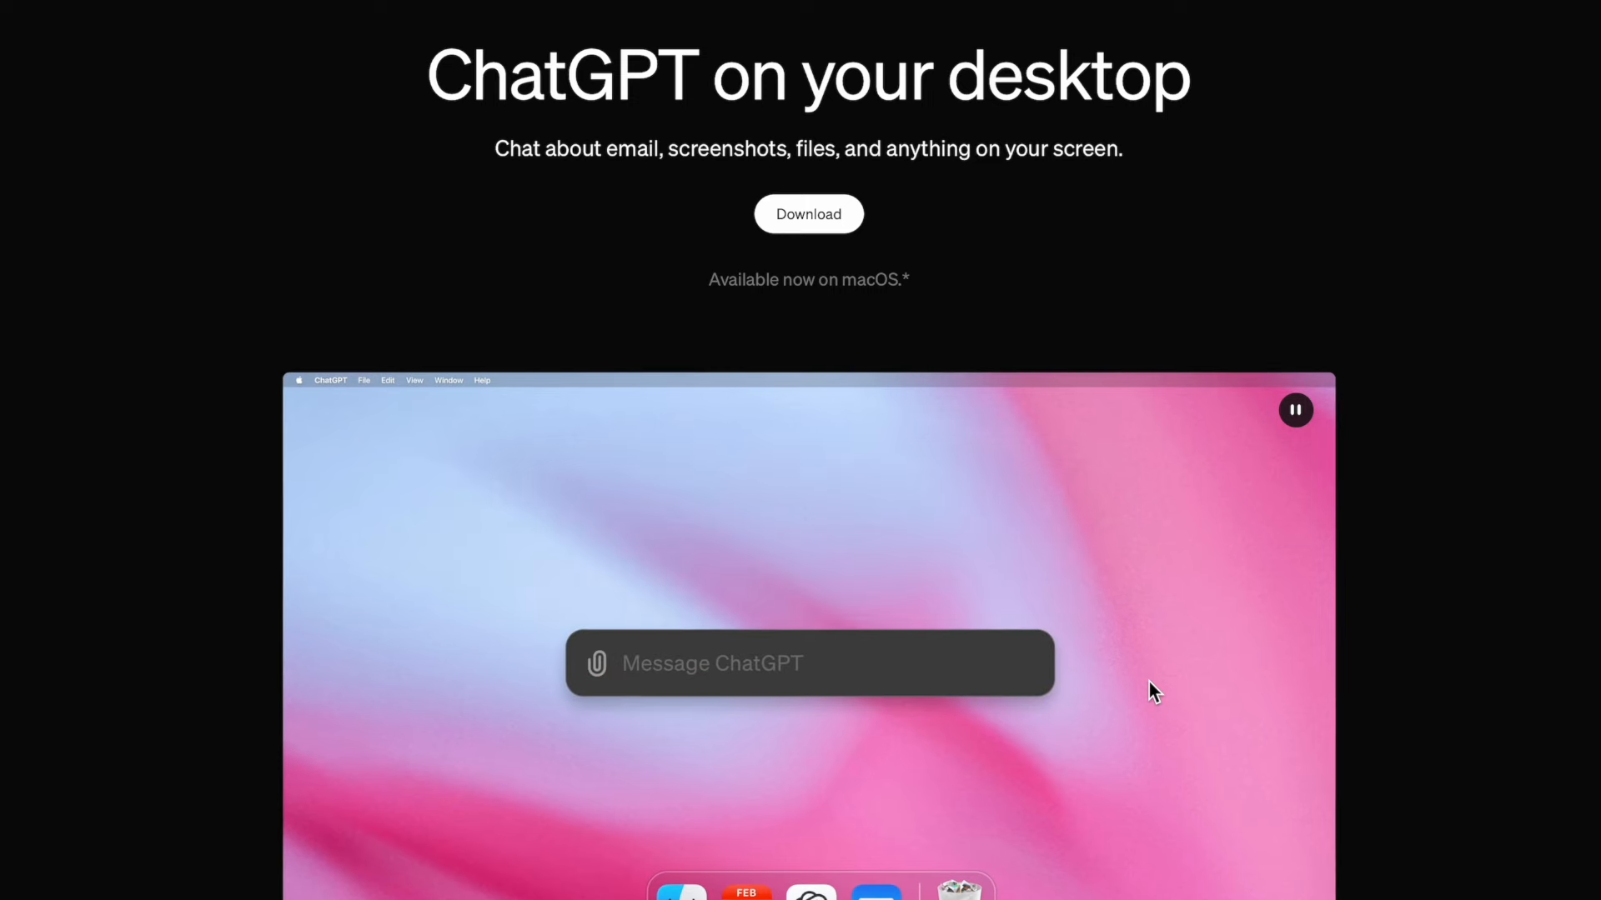
- Play the desktop app demo on the ChatGPT page and launch ChatGPT from the Dock
click(596, 664)
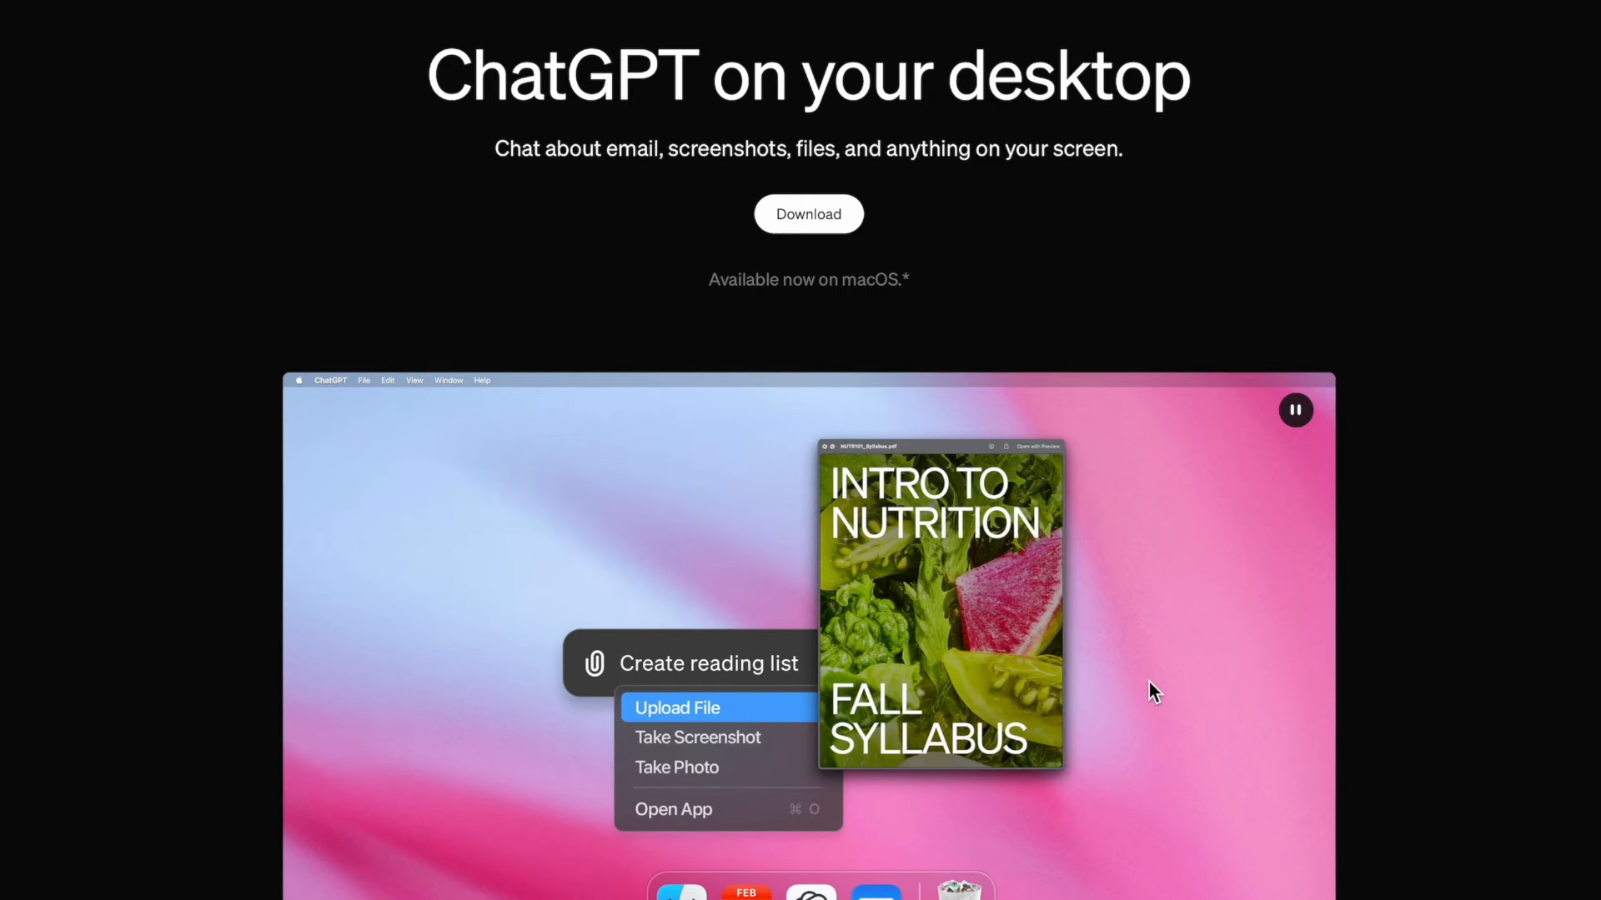
click(677, 767)
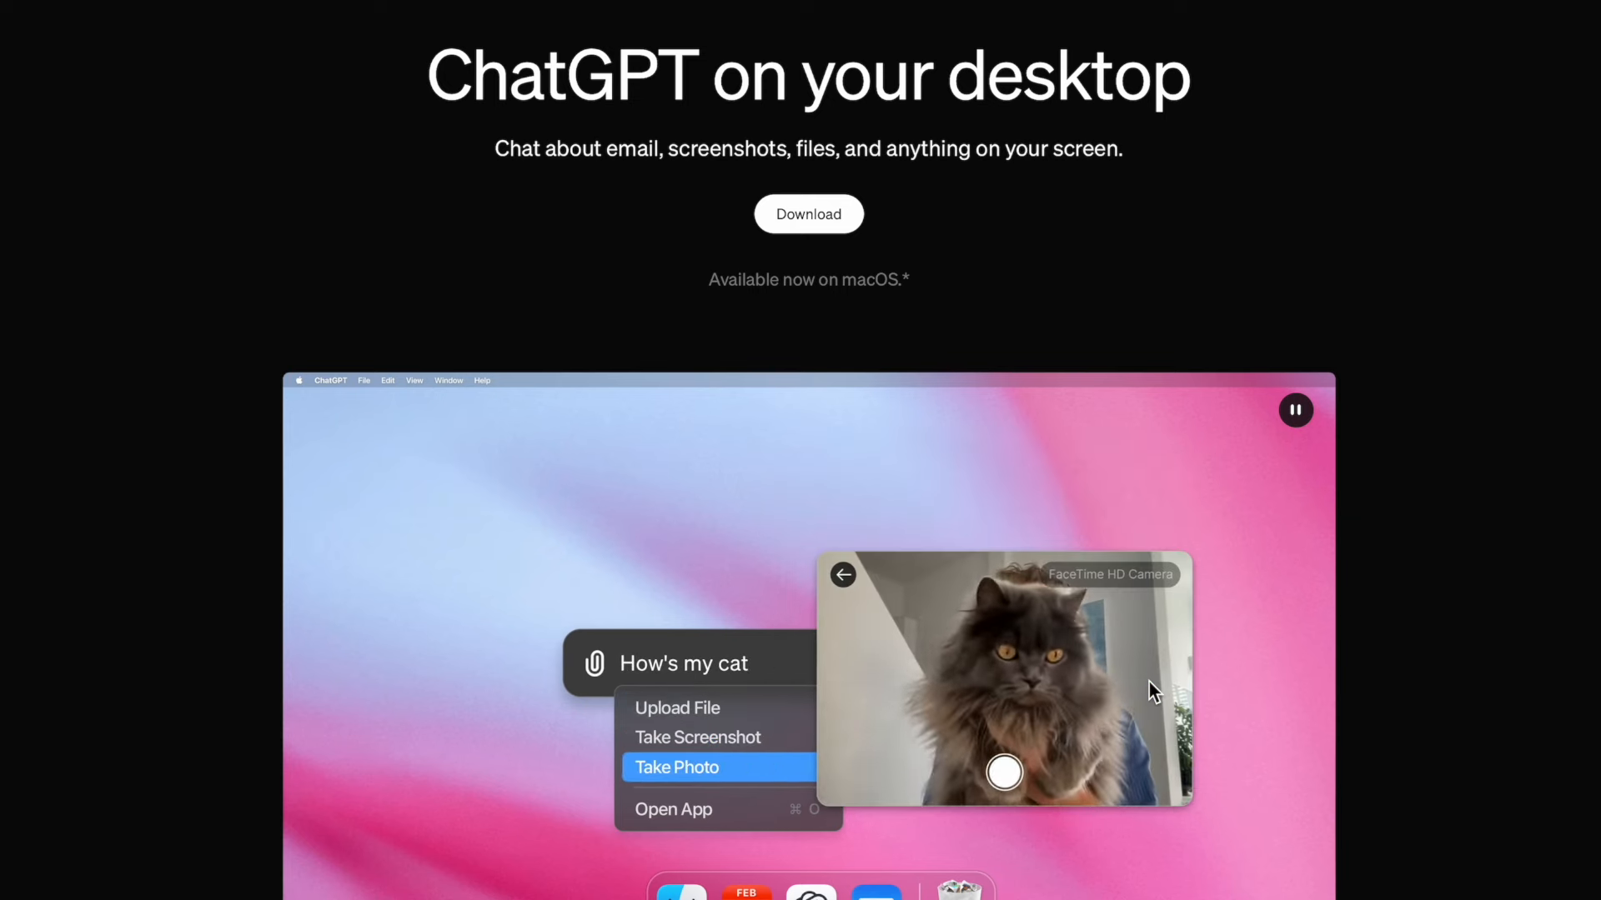
scroll(down, 3)
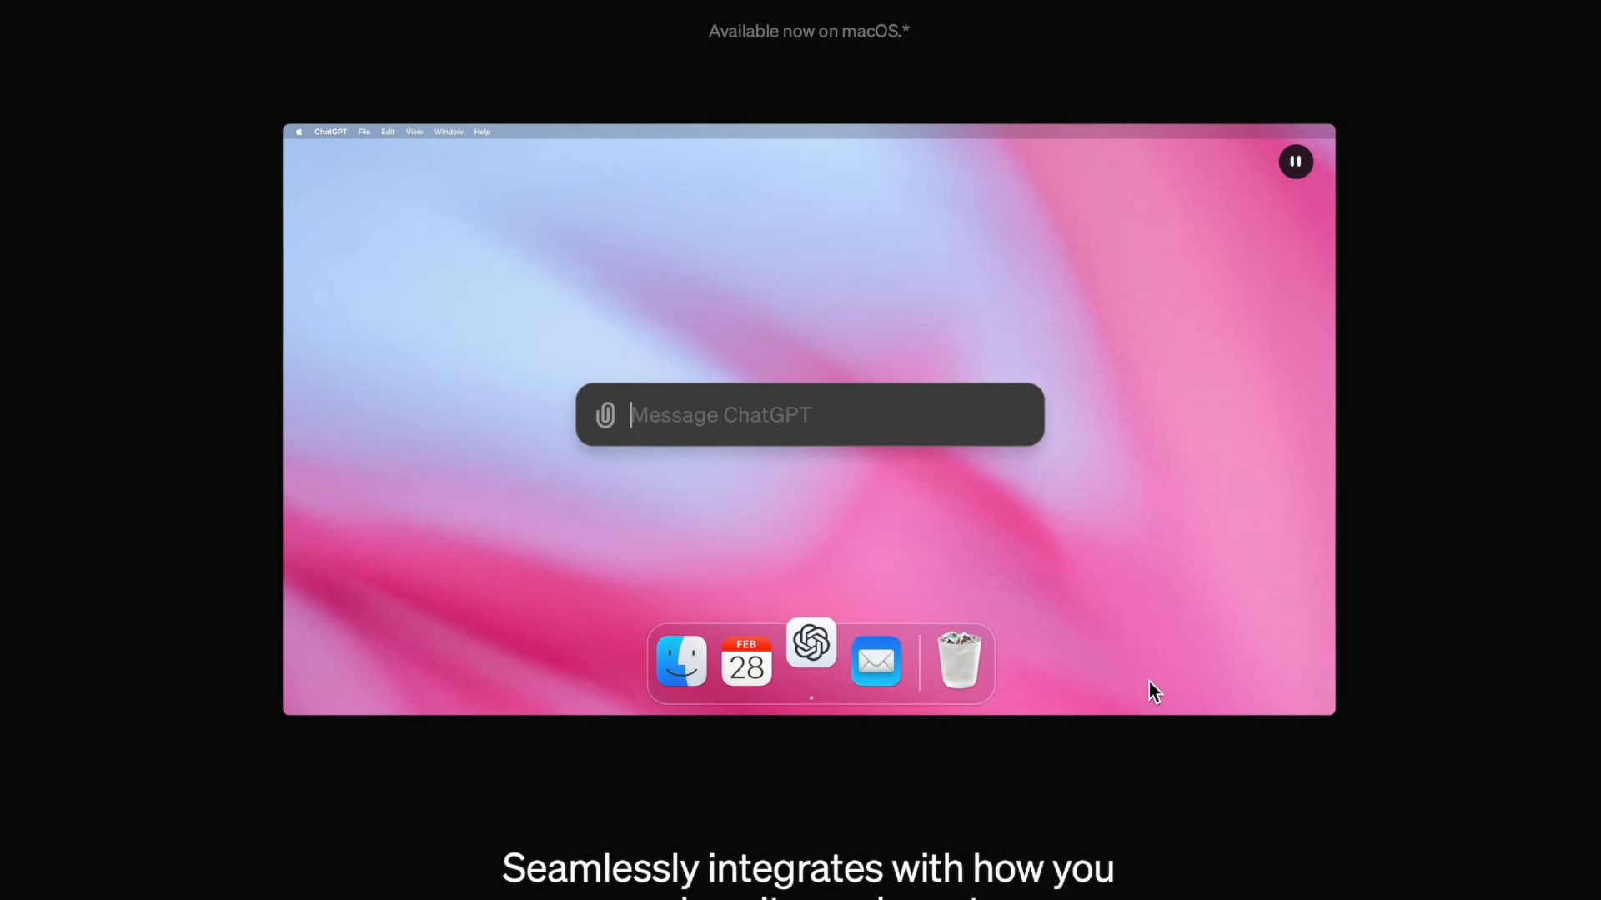
click(604, 415)
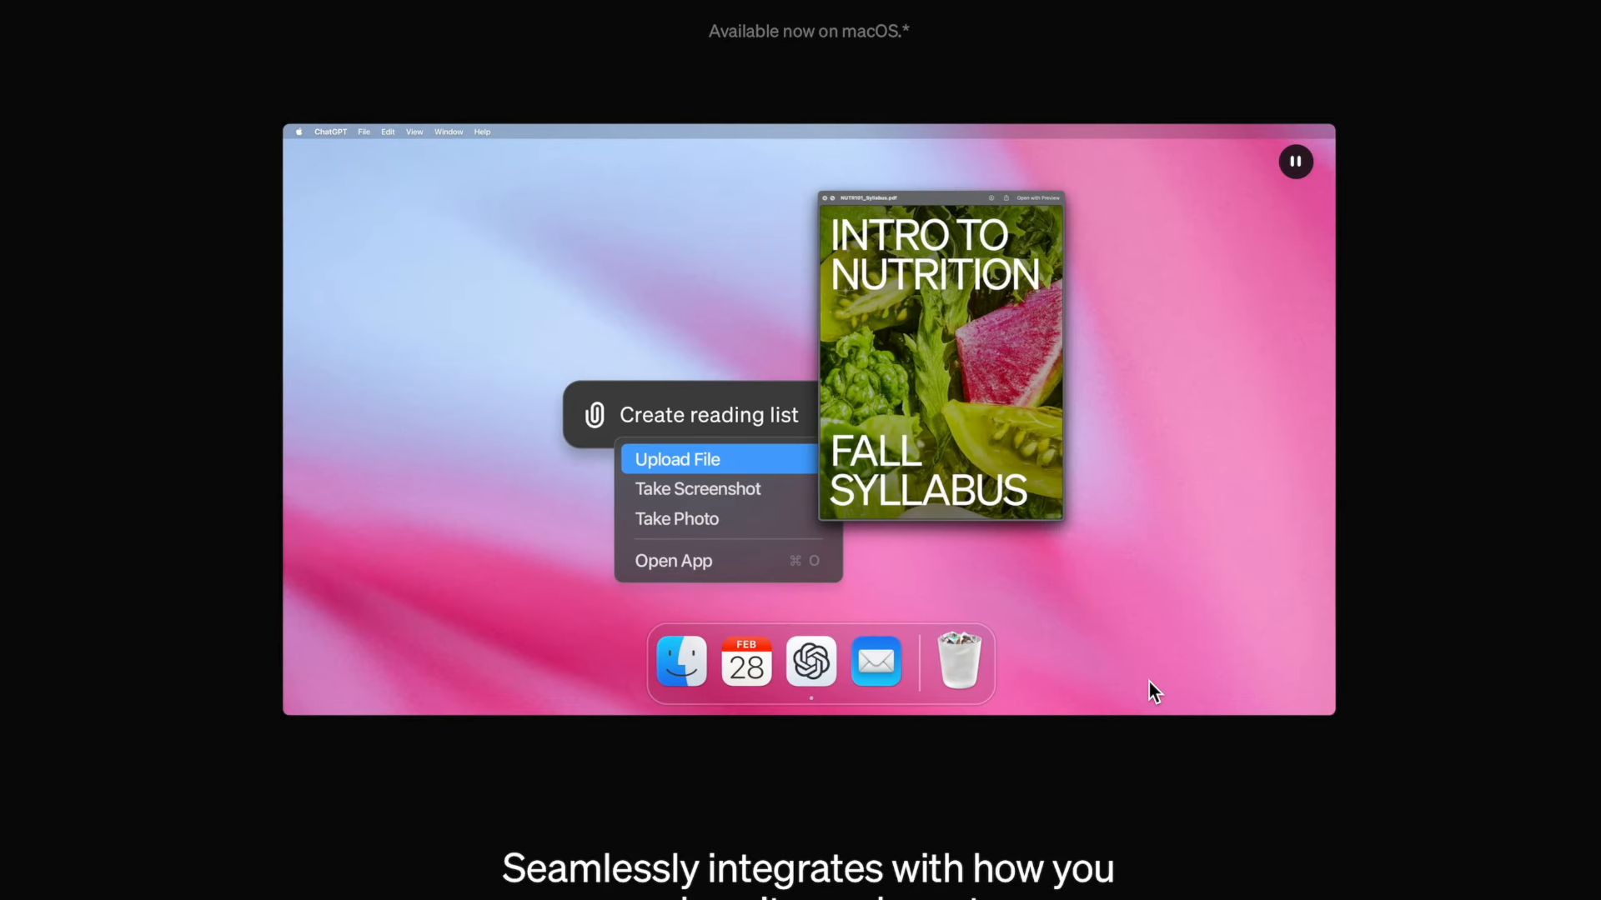
click(677, 518)
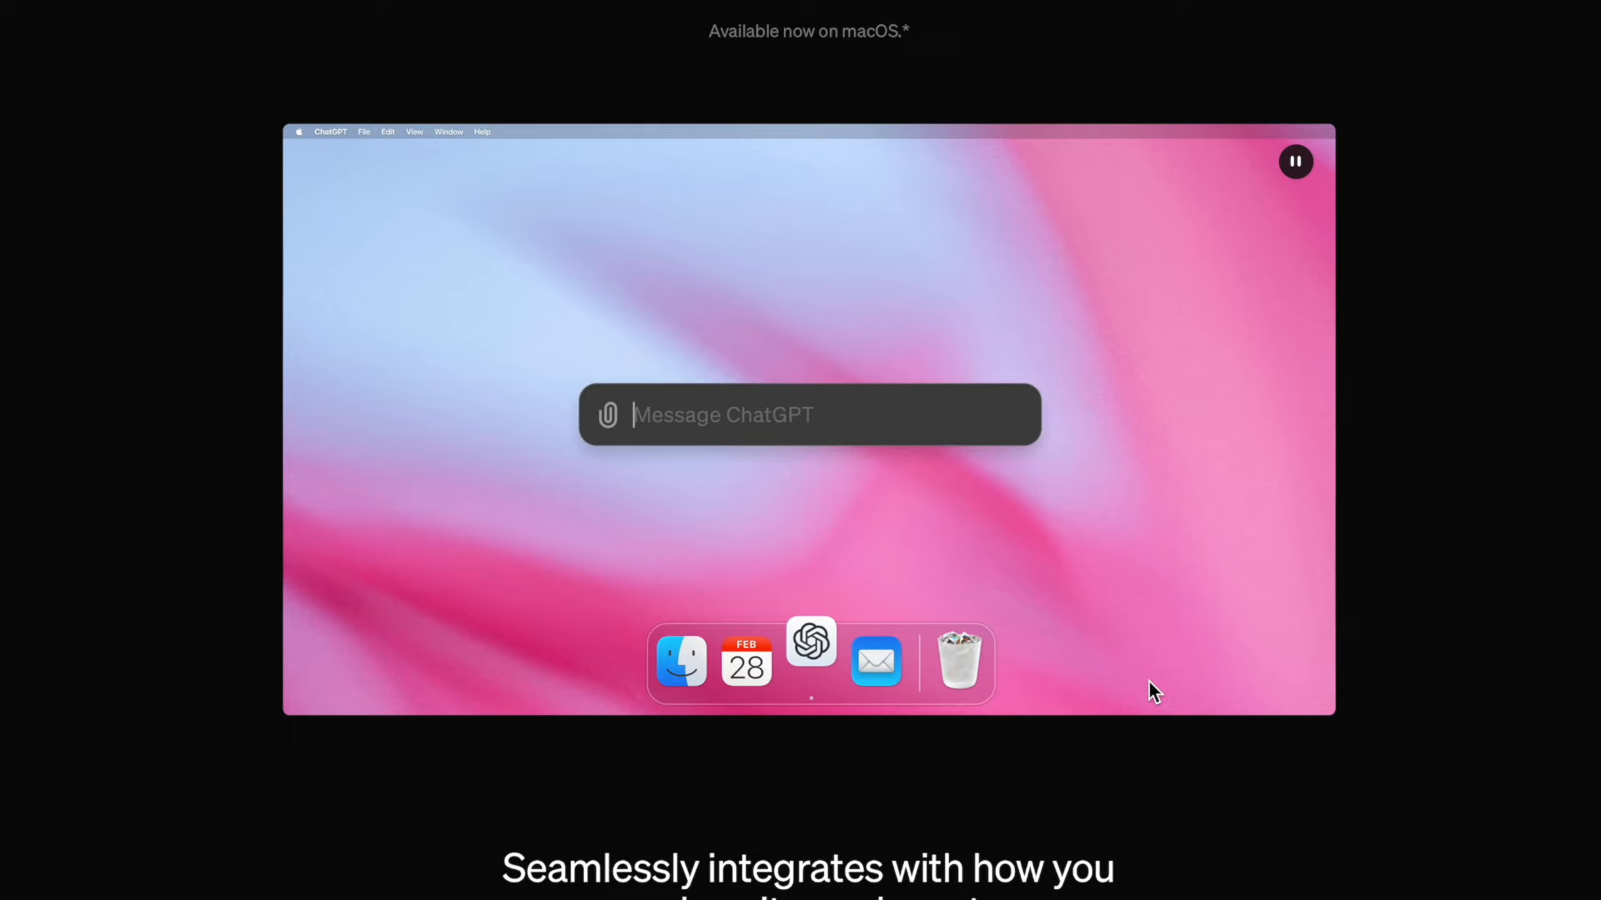
click(607, 415)
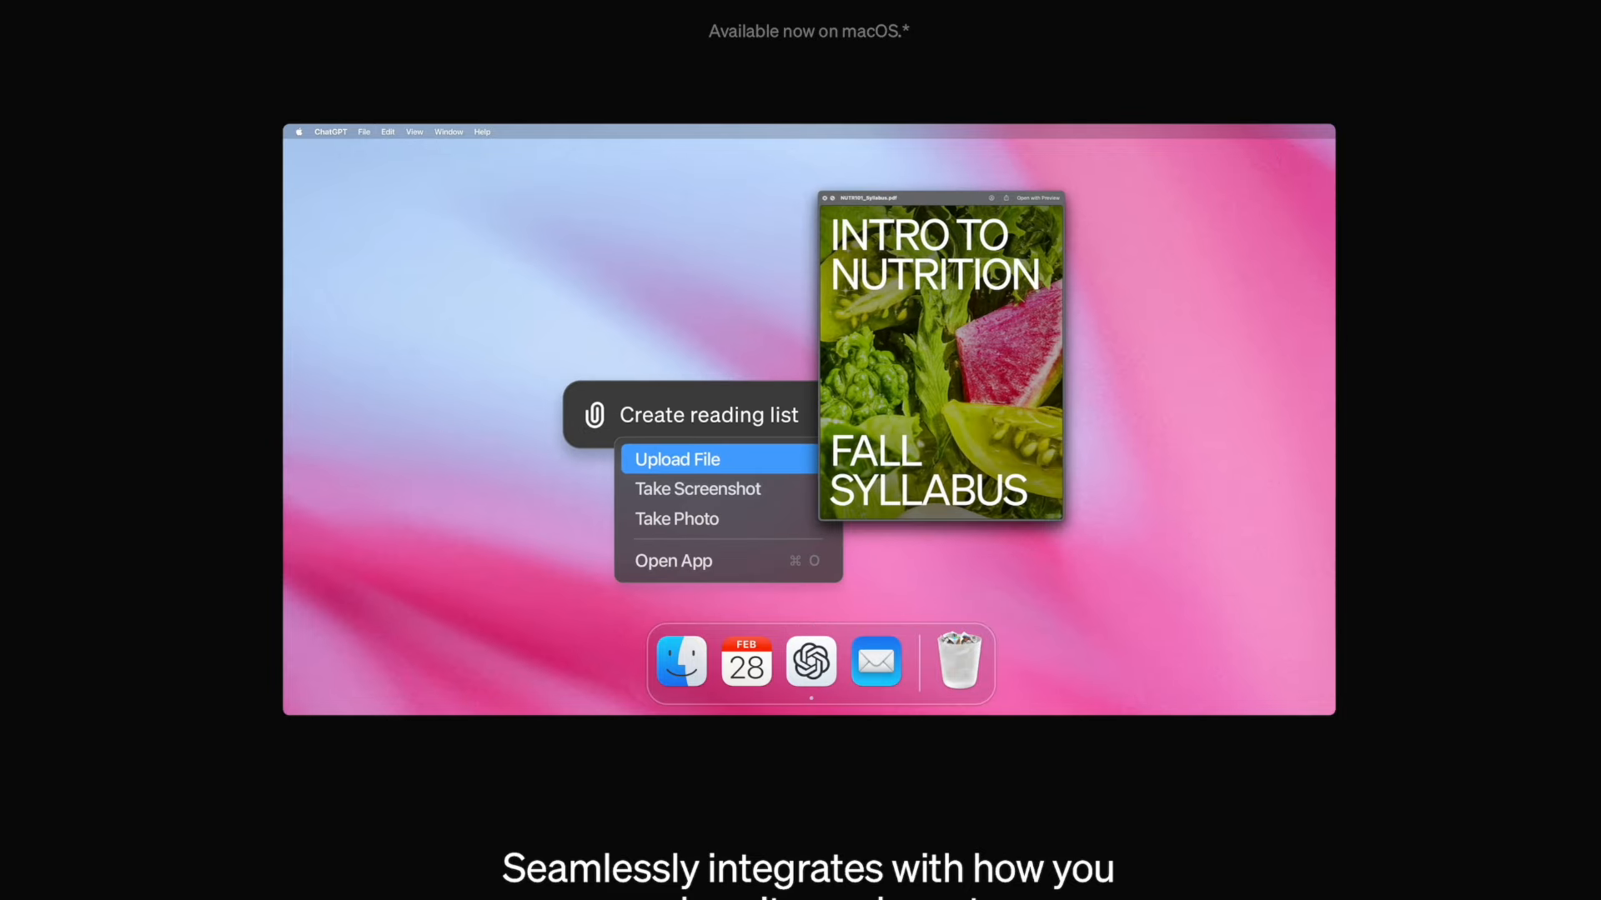
click(677, 521)
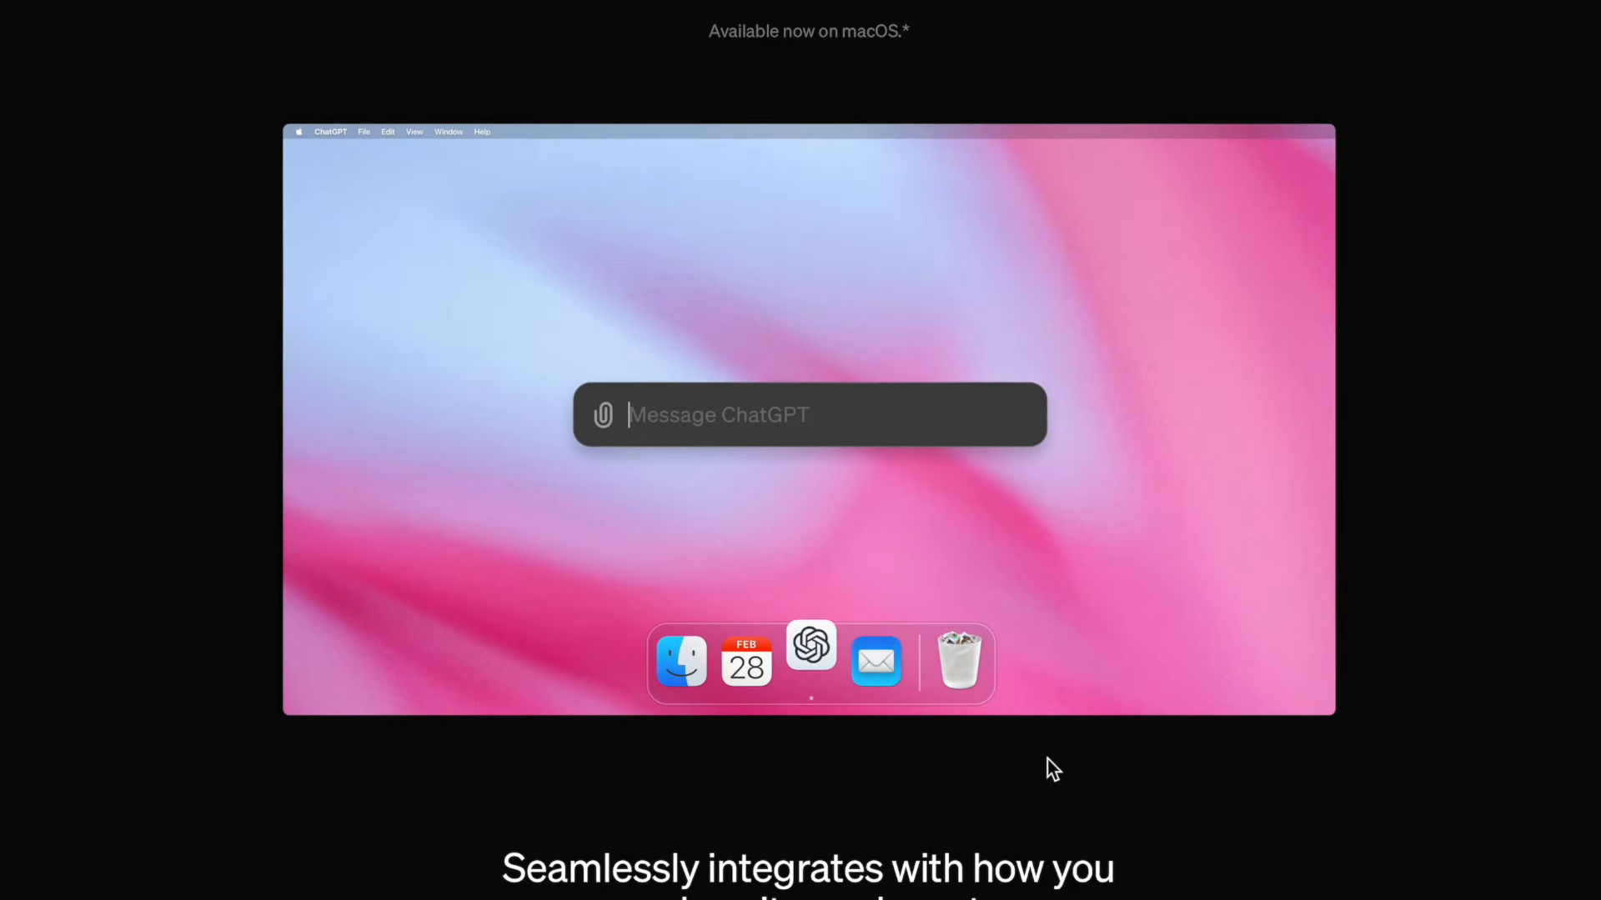
click(810, 662)
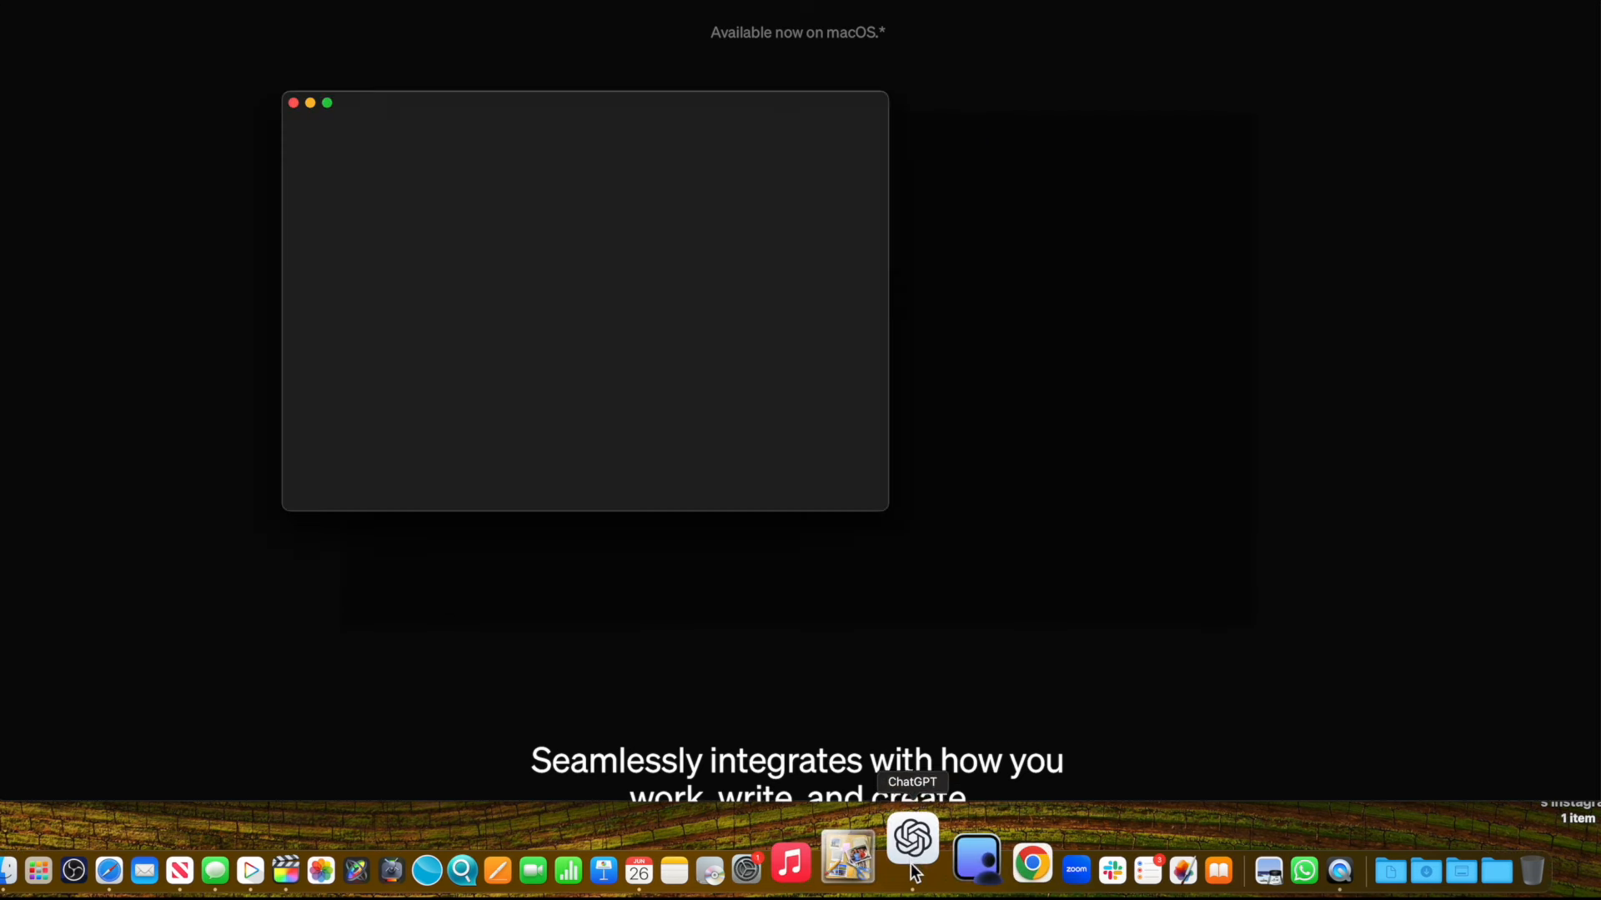
- Summon the floating quick message bar and reveal its attachment options
click(910, 841)
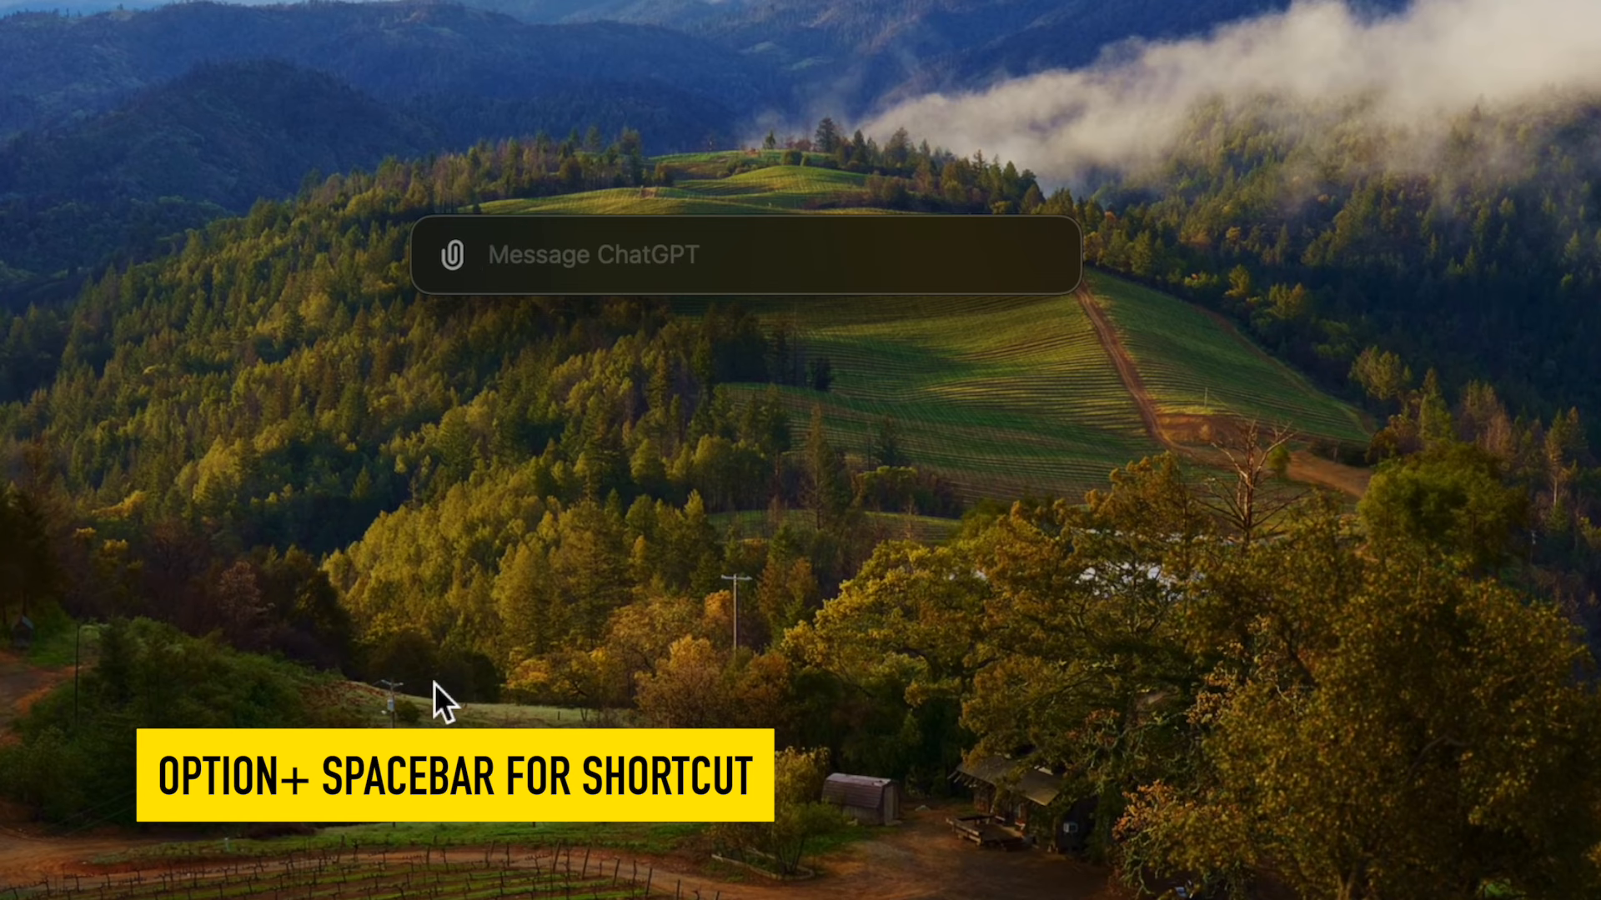
click(452, 255)
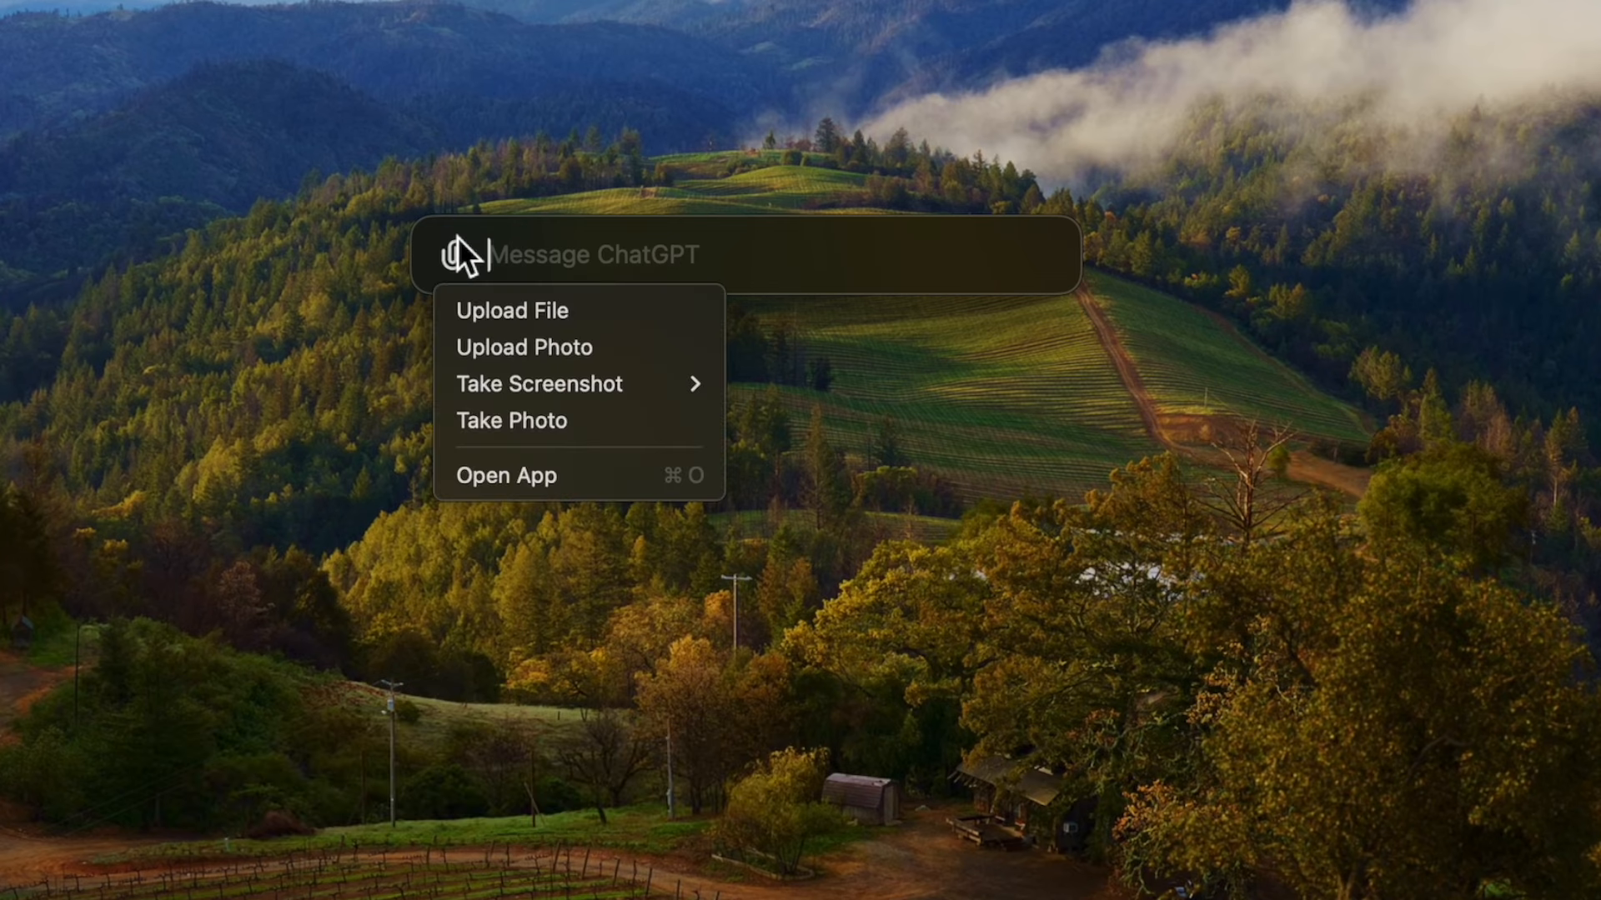
mouse_move(522, 327)
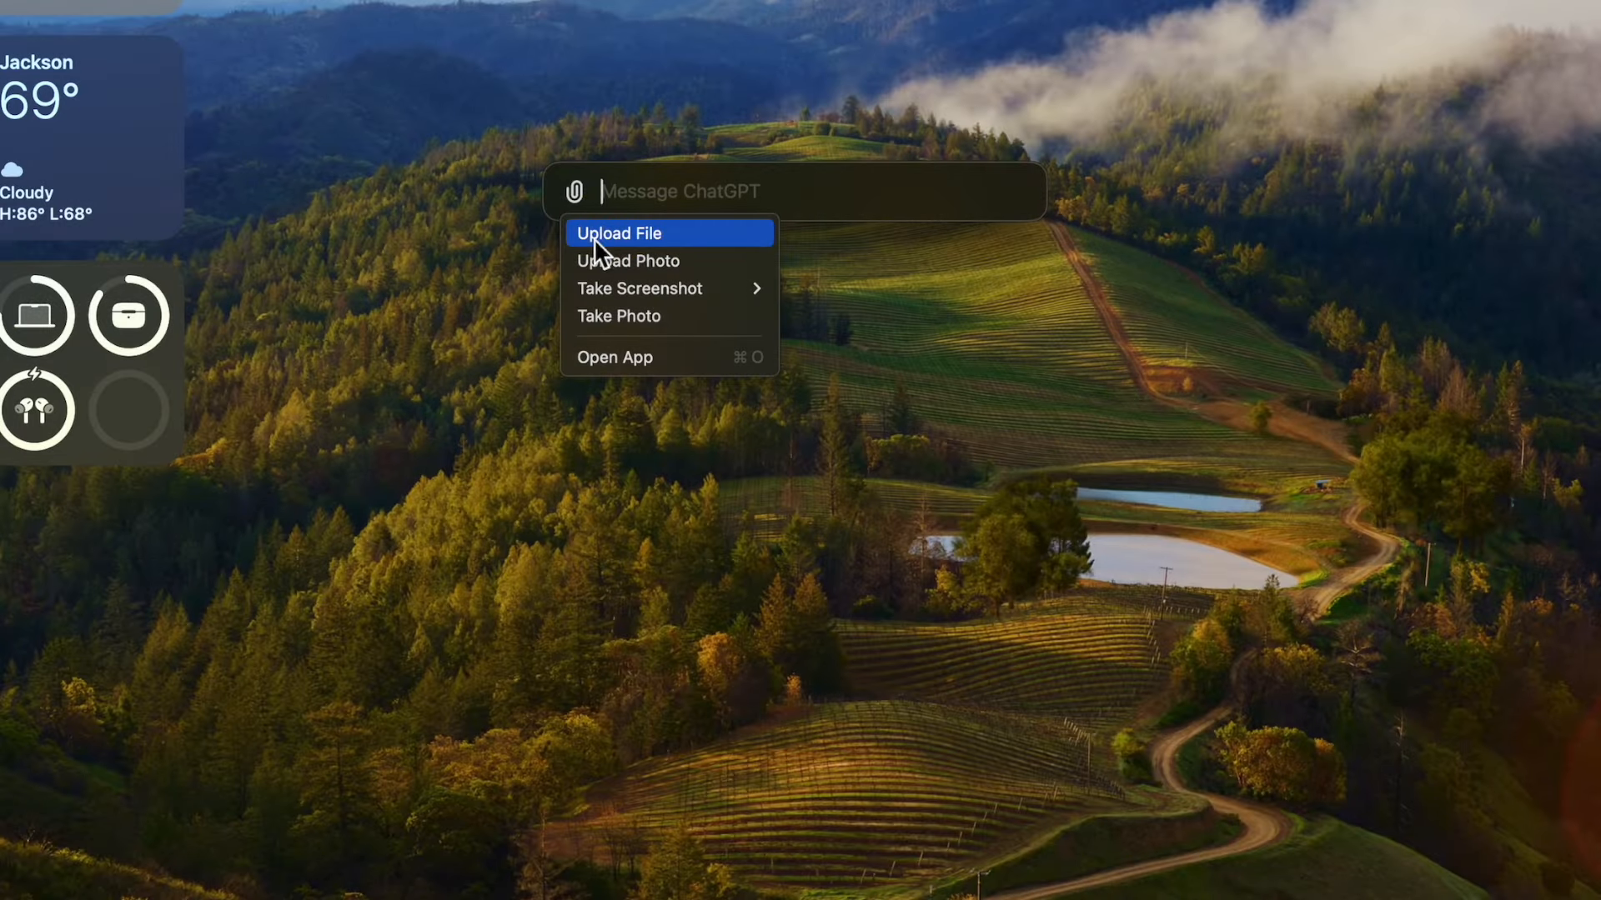
- Attach the wedding sign photo and ask 'Let me know the text in the photo'
click(628, 261)
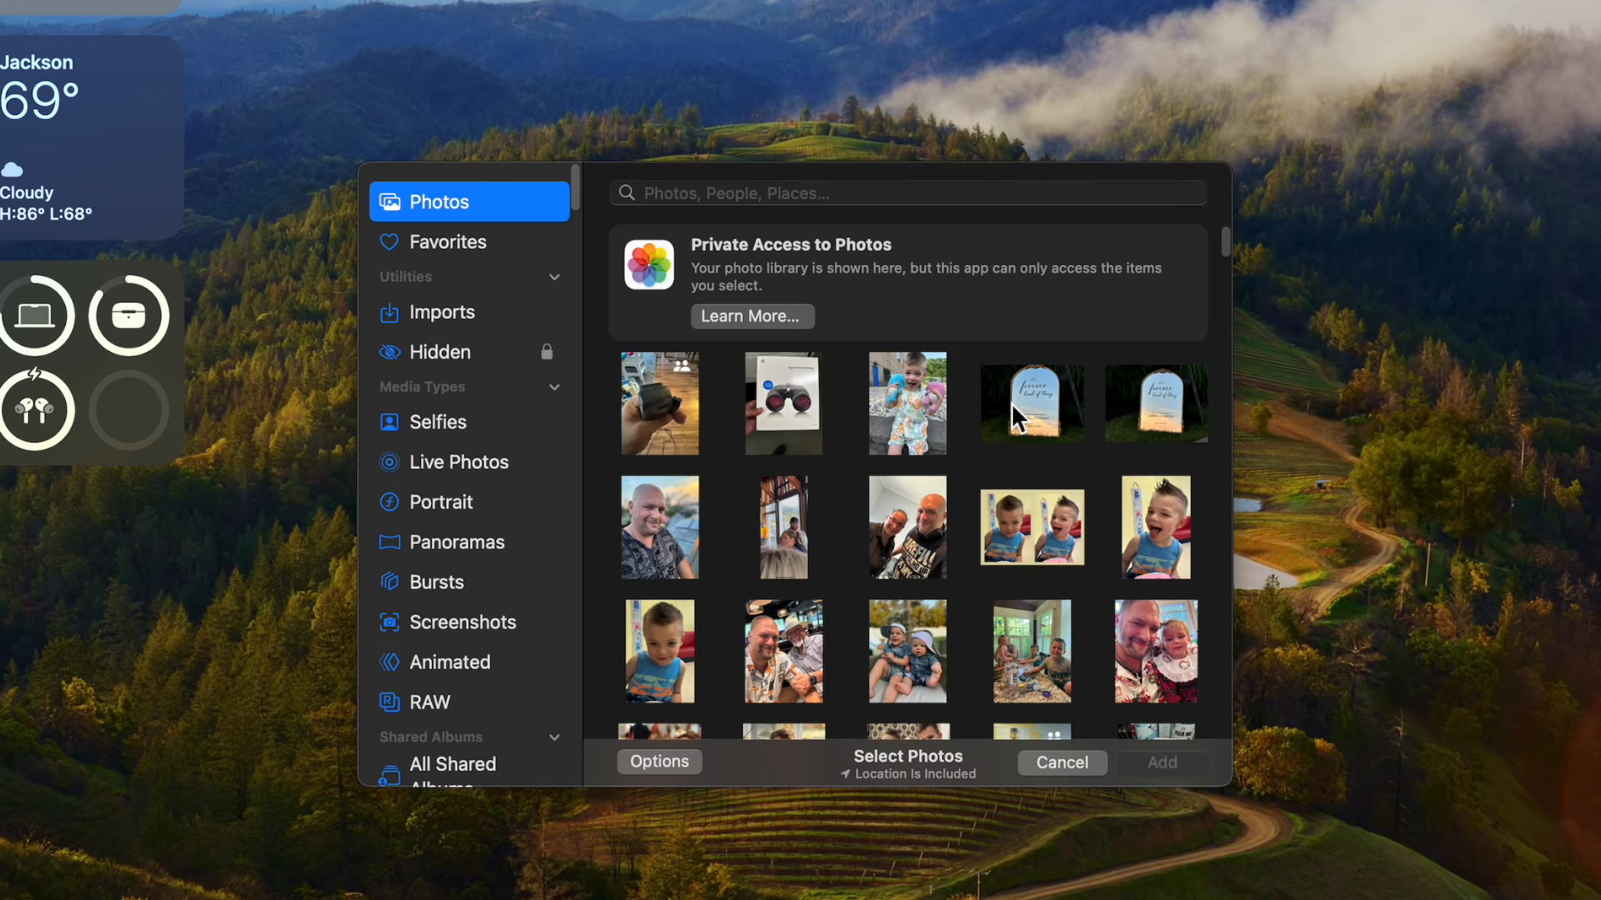
mouse_move(1039, 422)
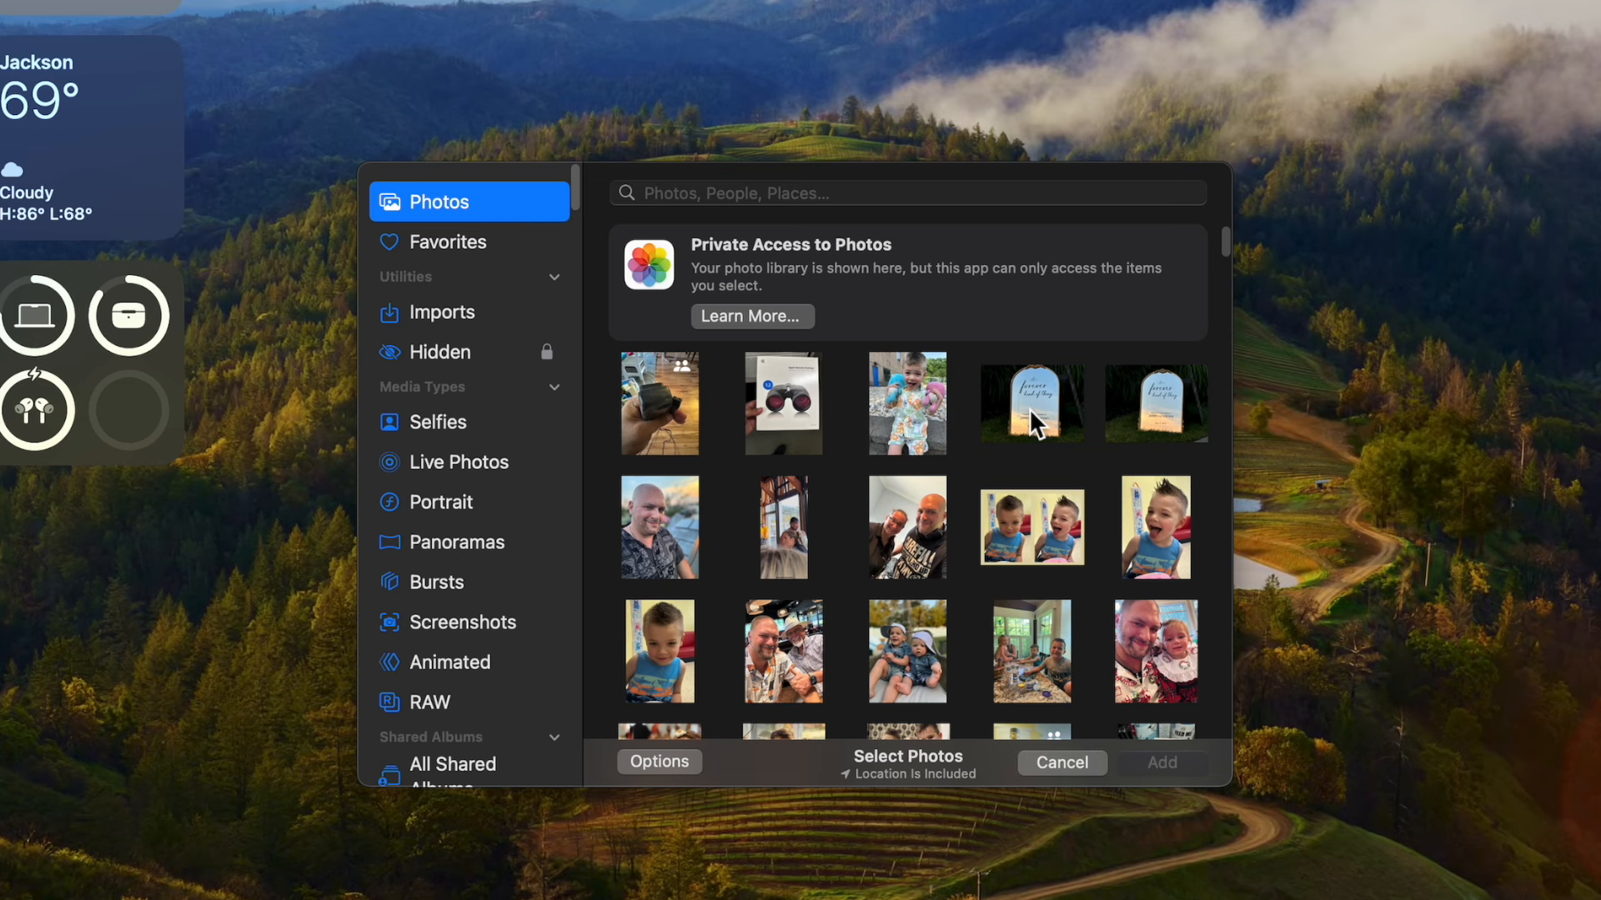
mouse_move(1074, 407)
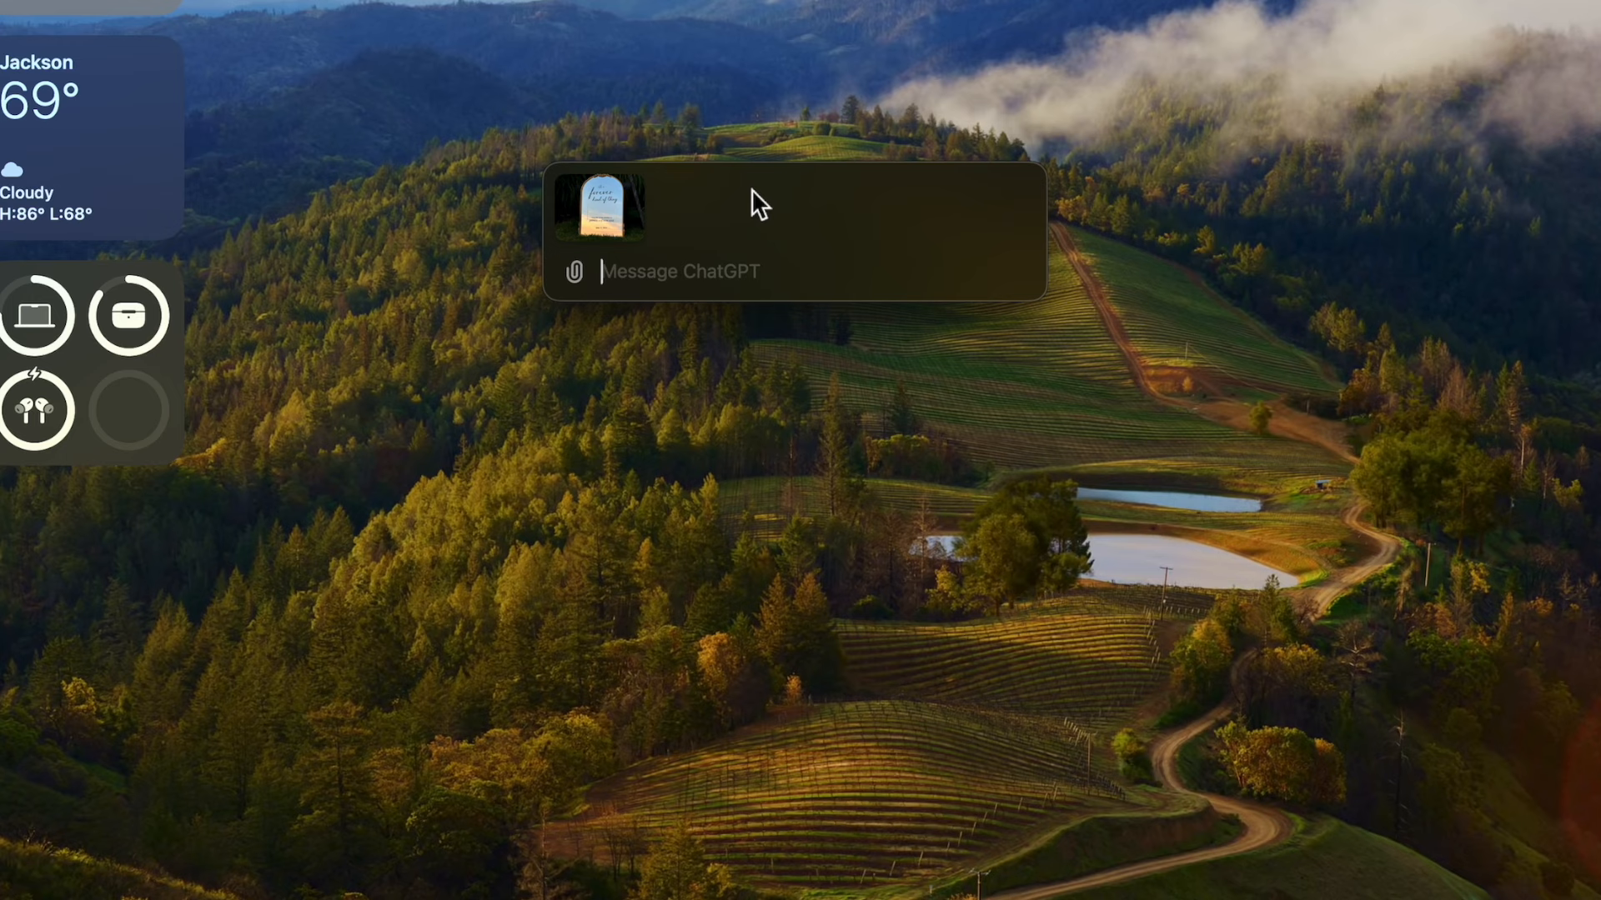
text(4)
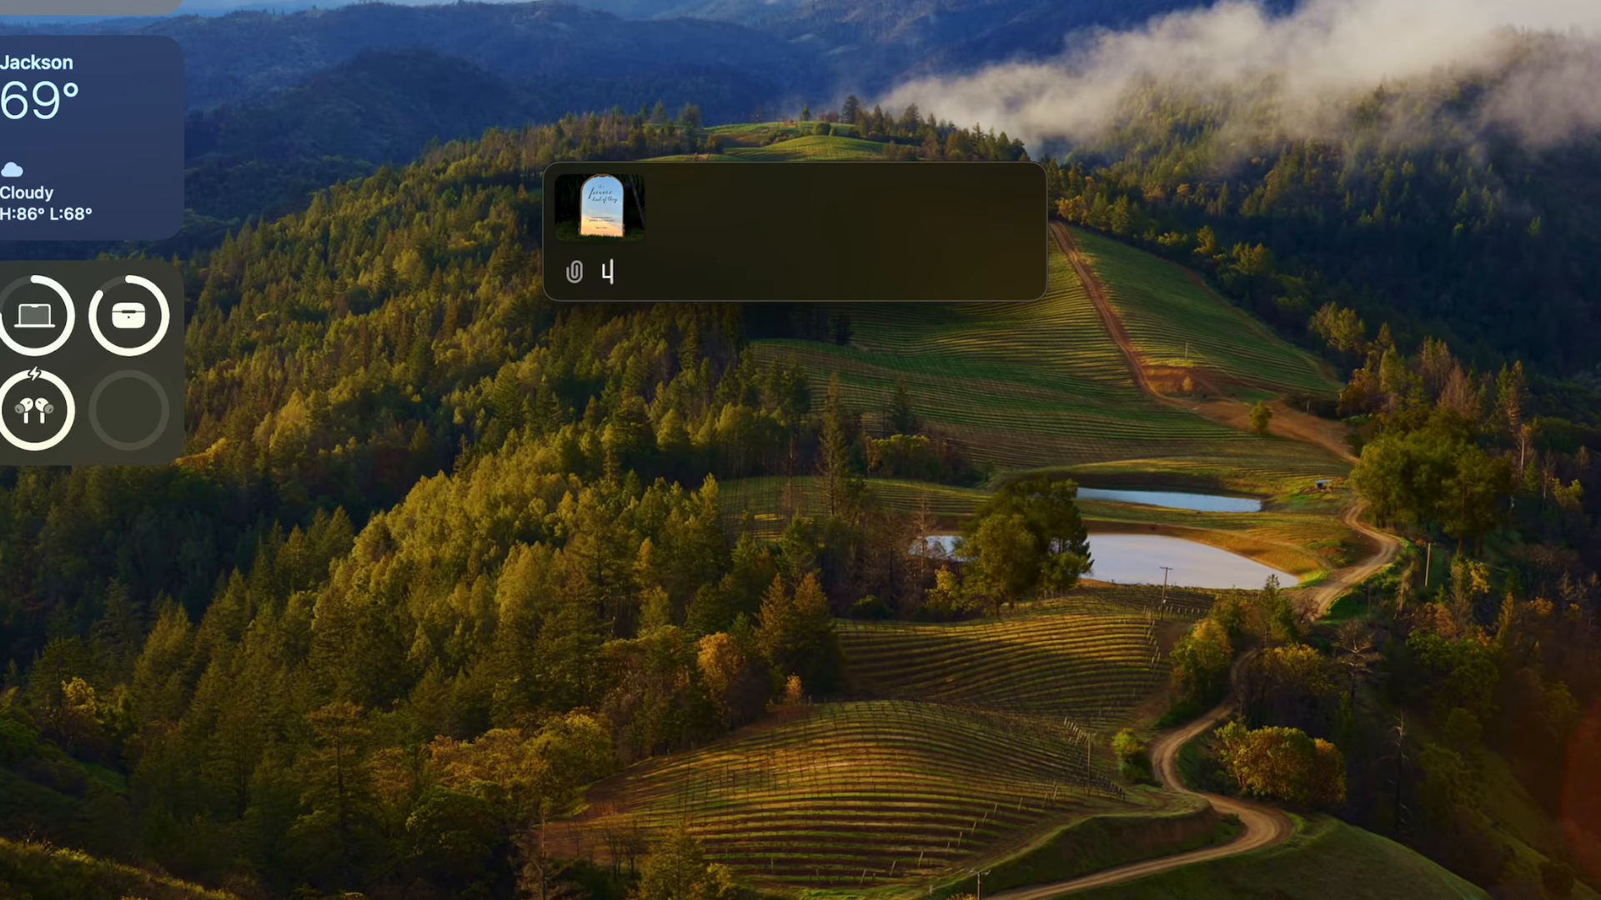
text(Let me know the te)
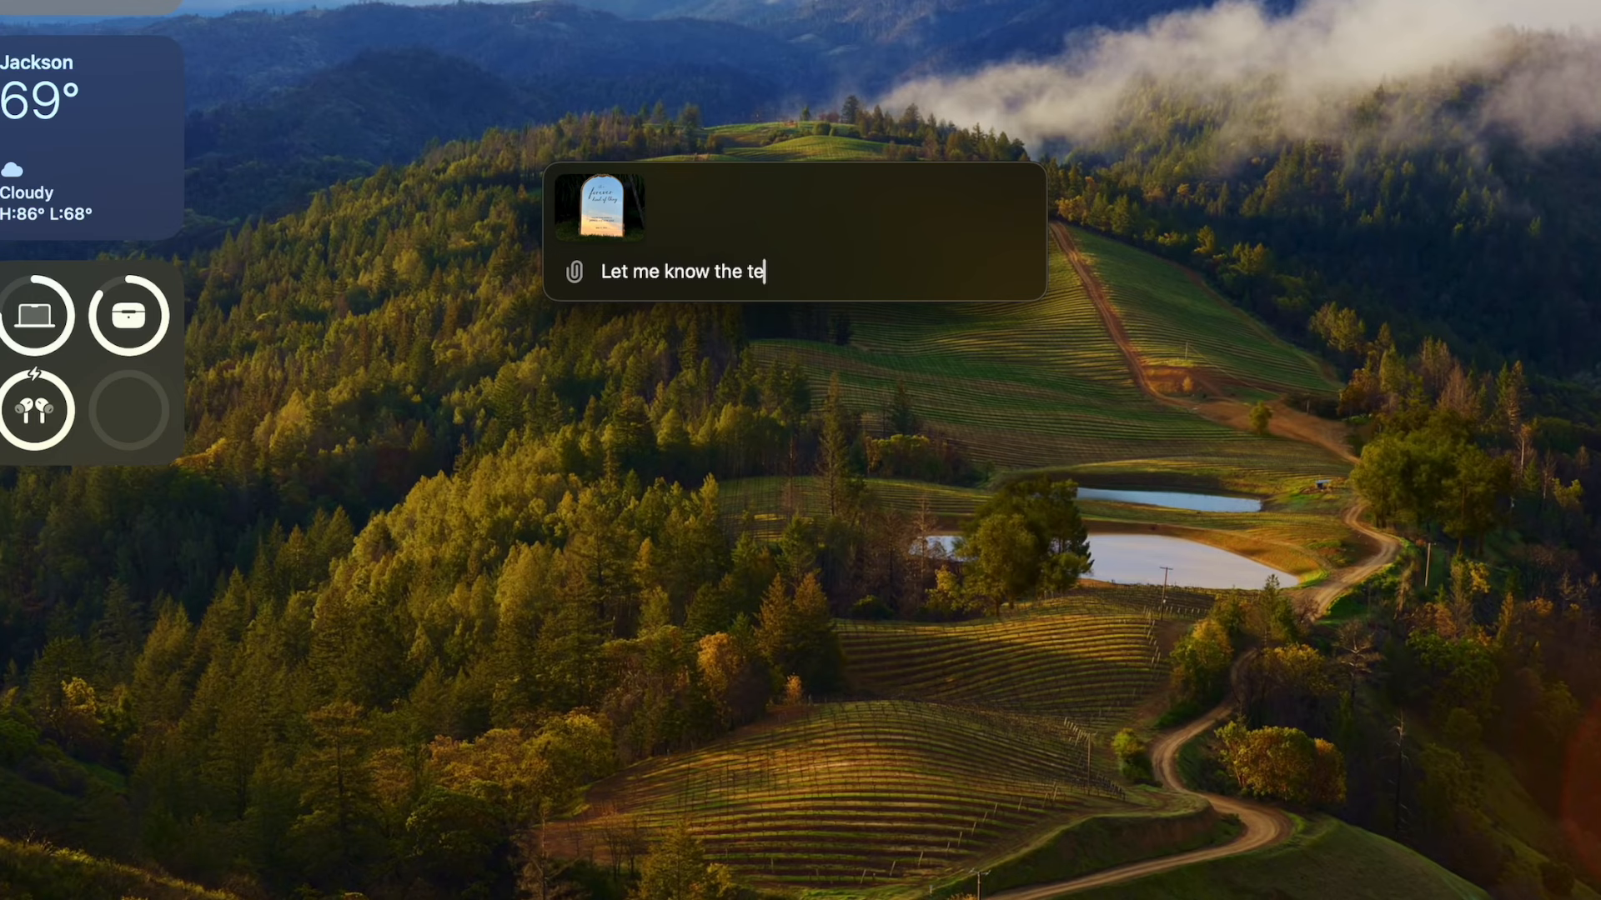
text(xt in the photo)
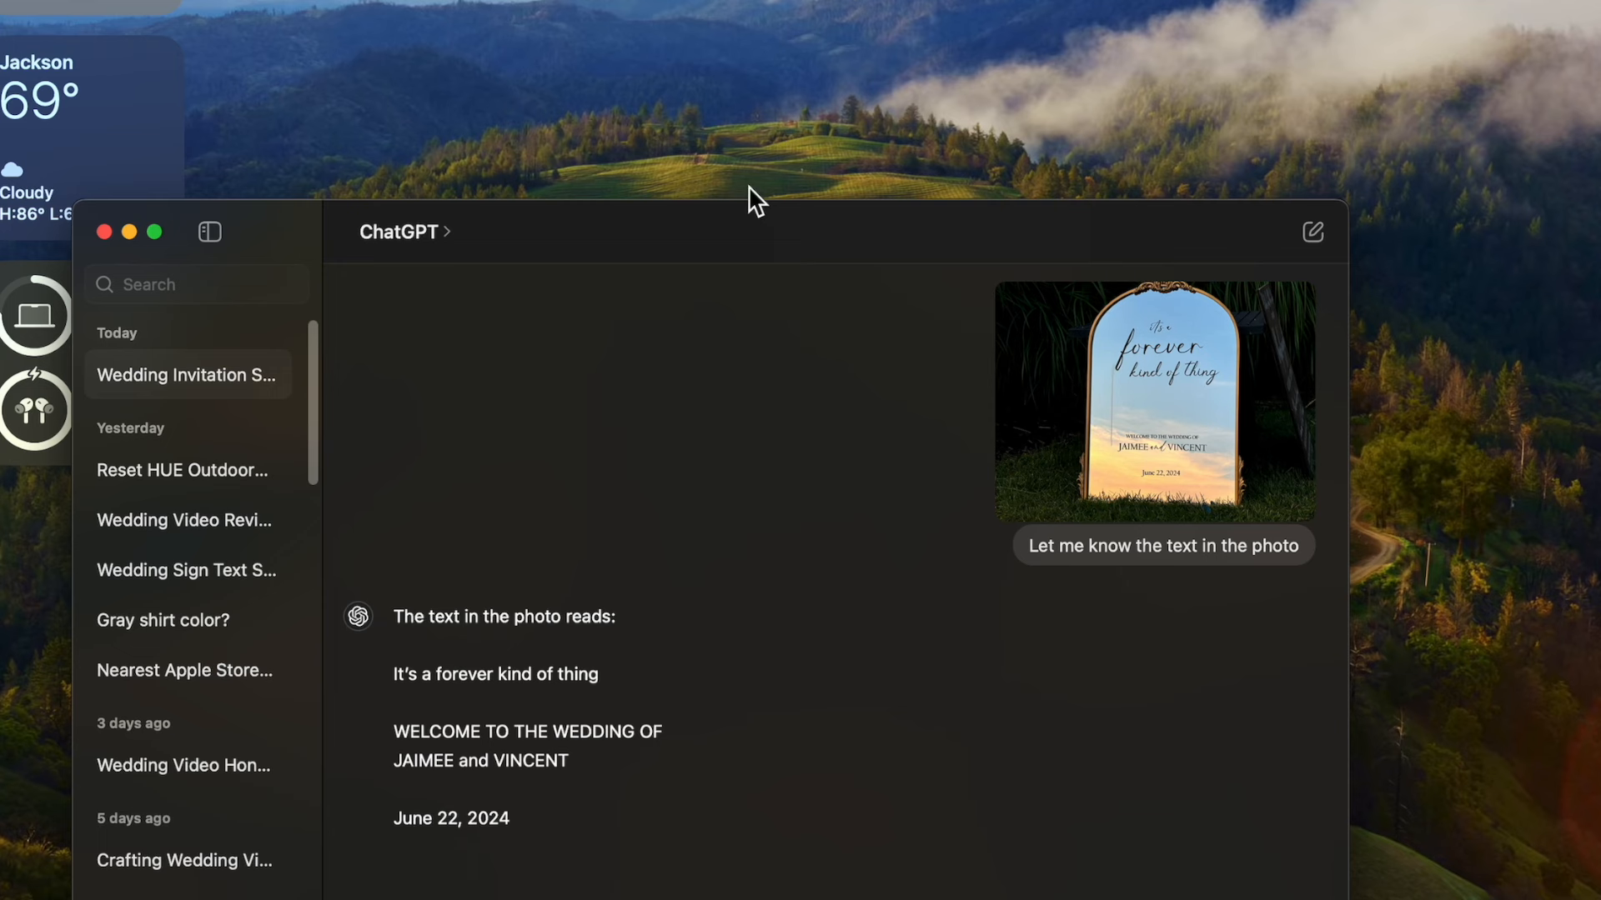
mouse_move(1294, 273)
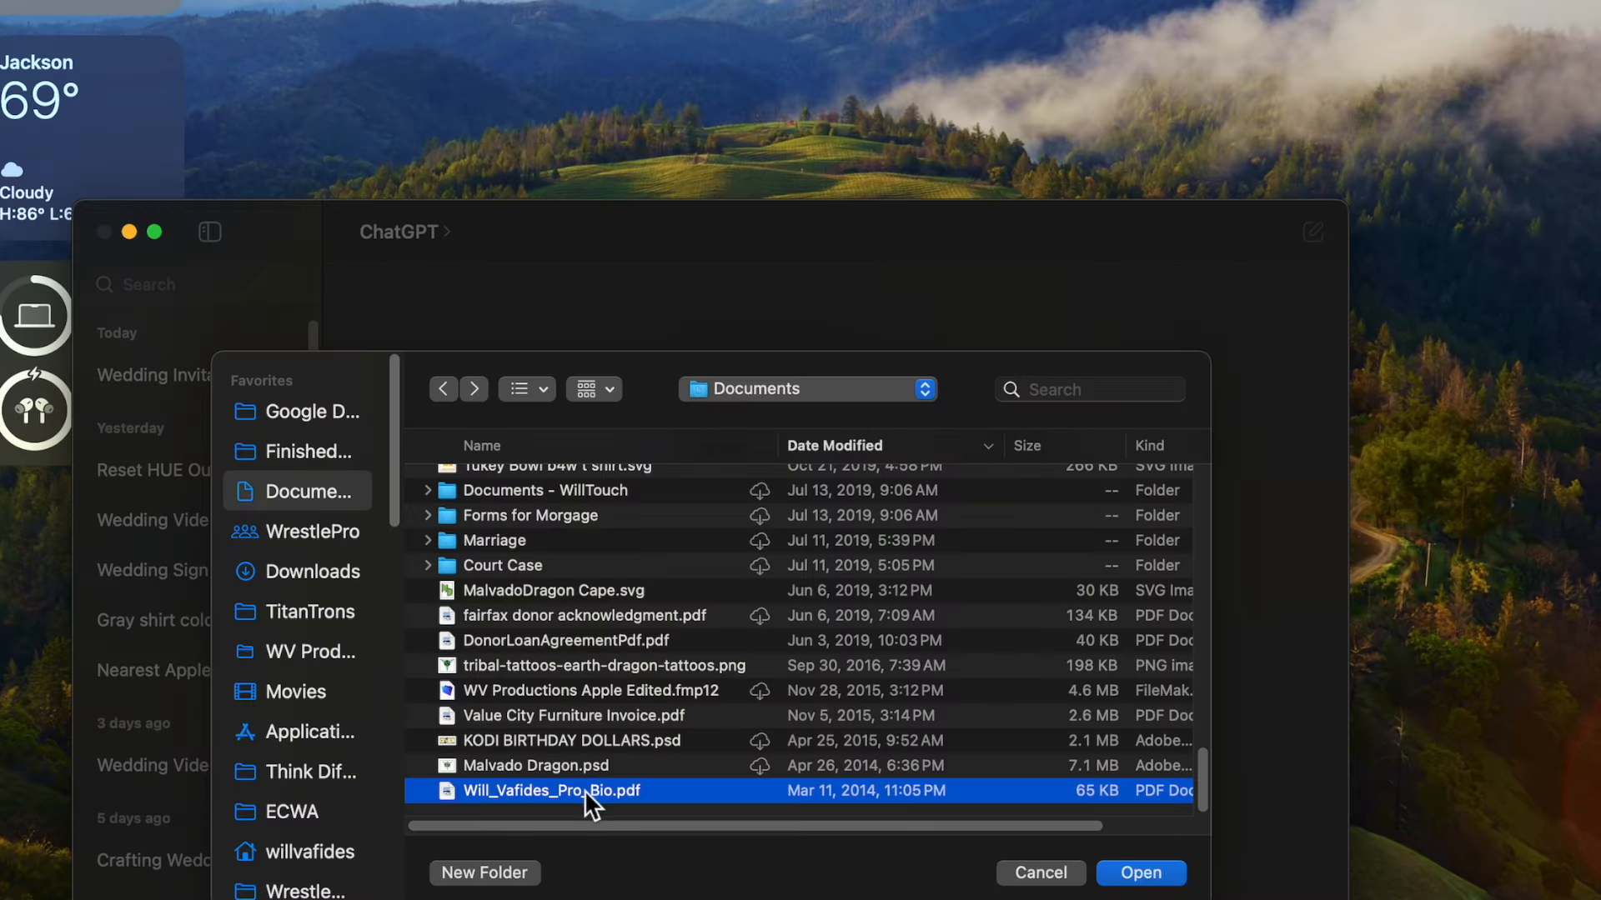
- Attach the professional bio PDF and request a one-paragraph summary
click(1140, 872)
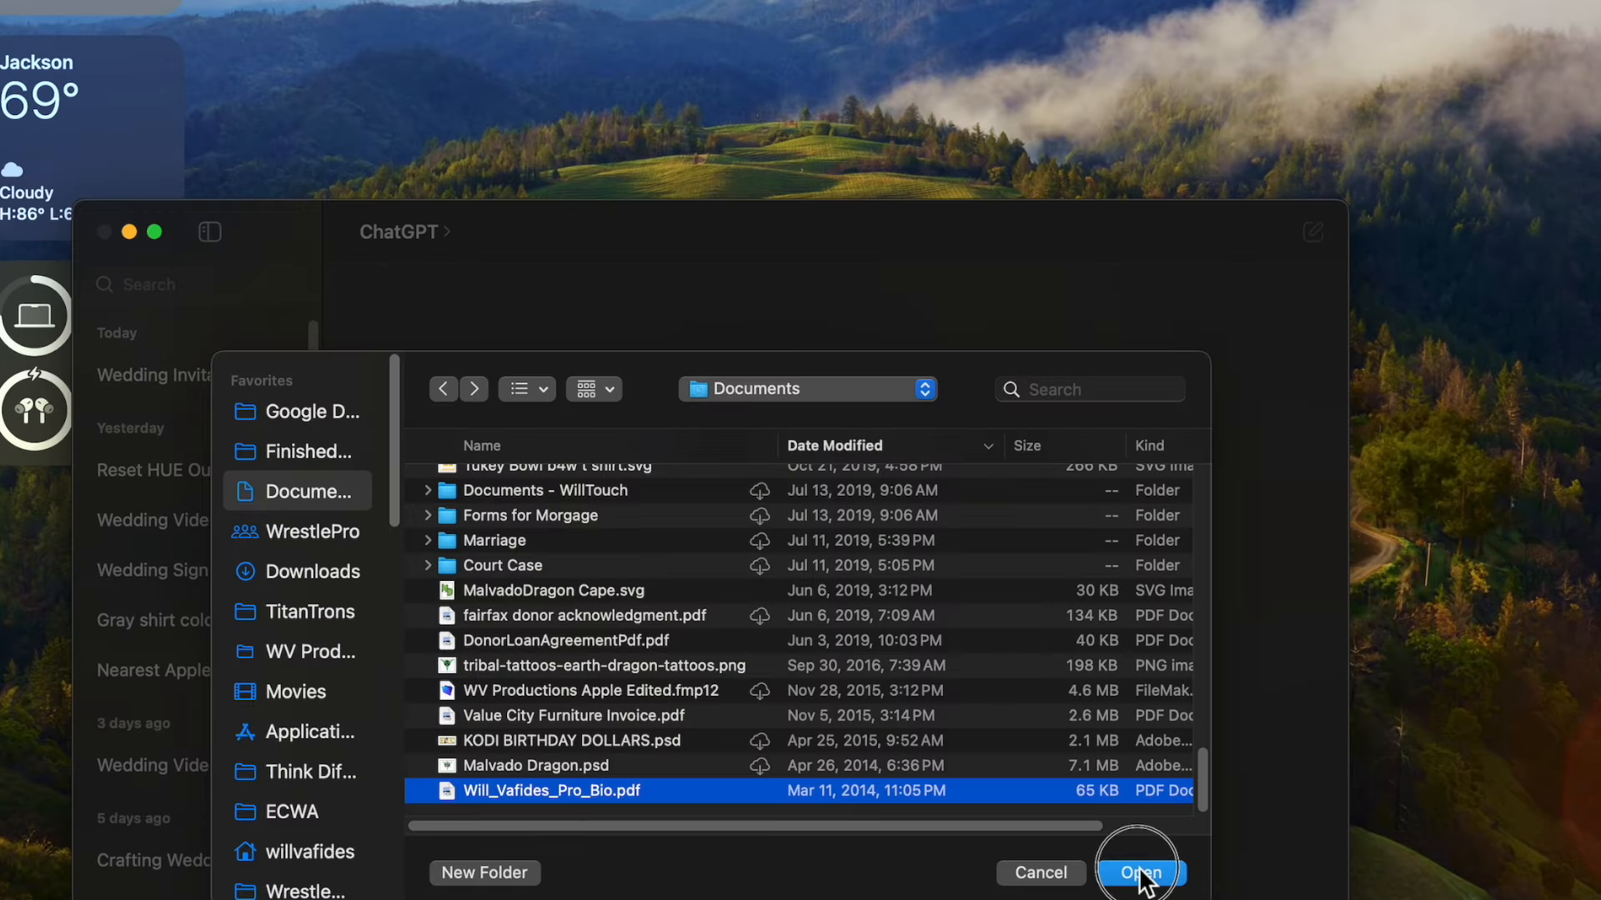
click(1138, 872)
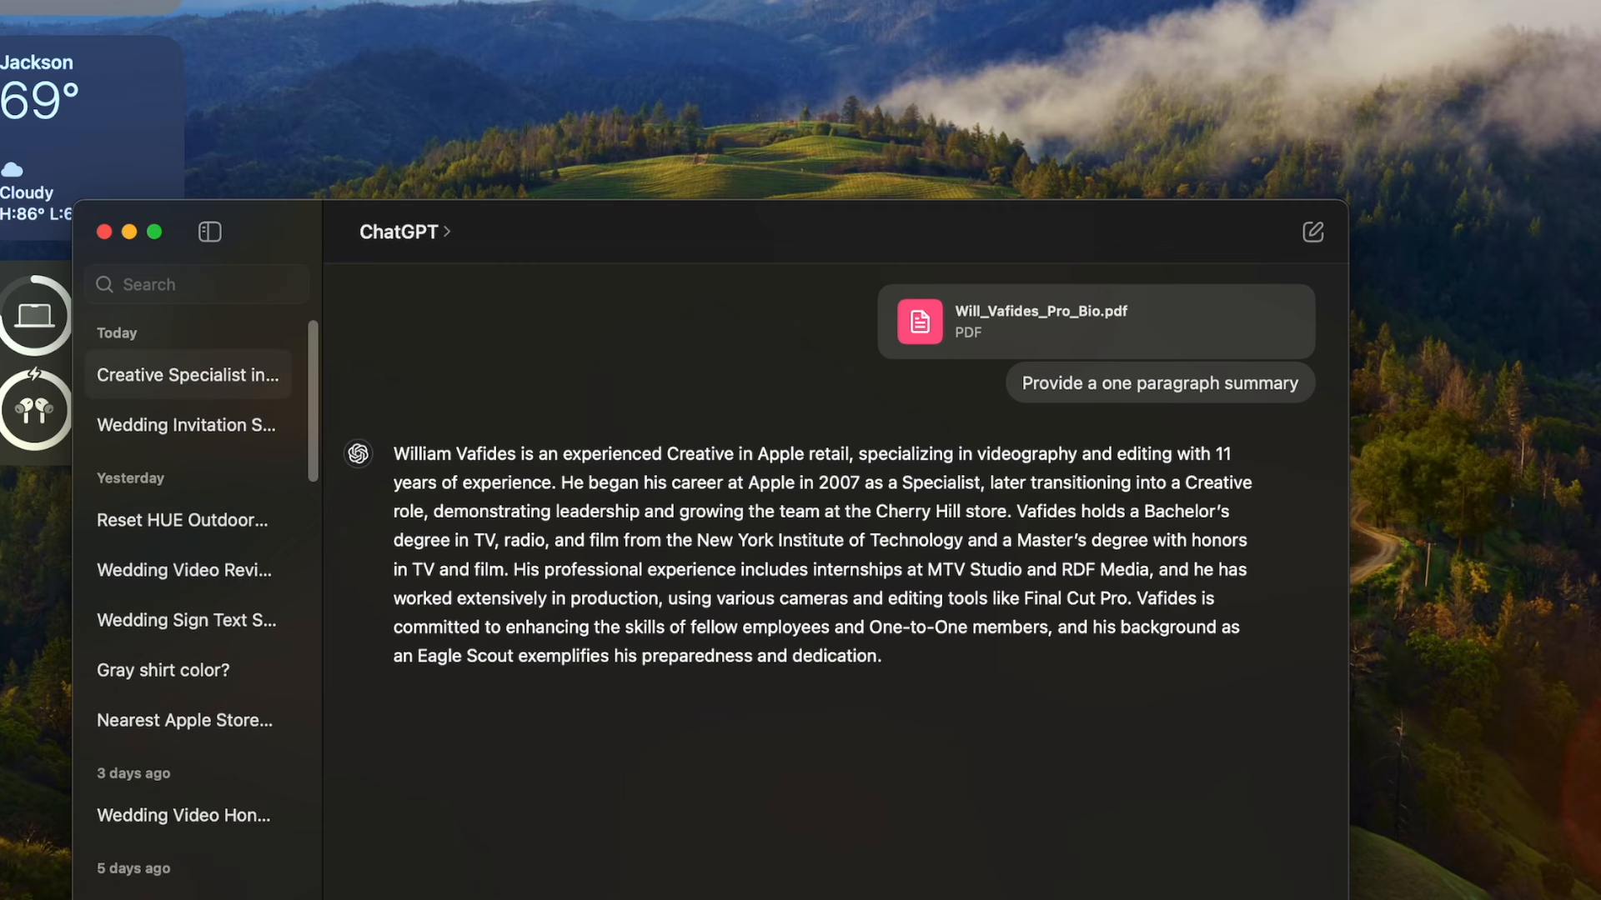
mouse_move(979, 725)
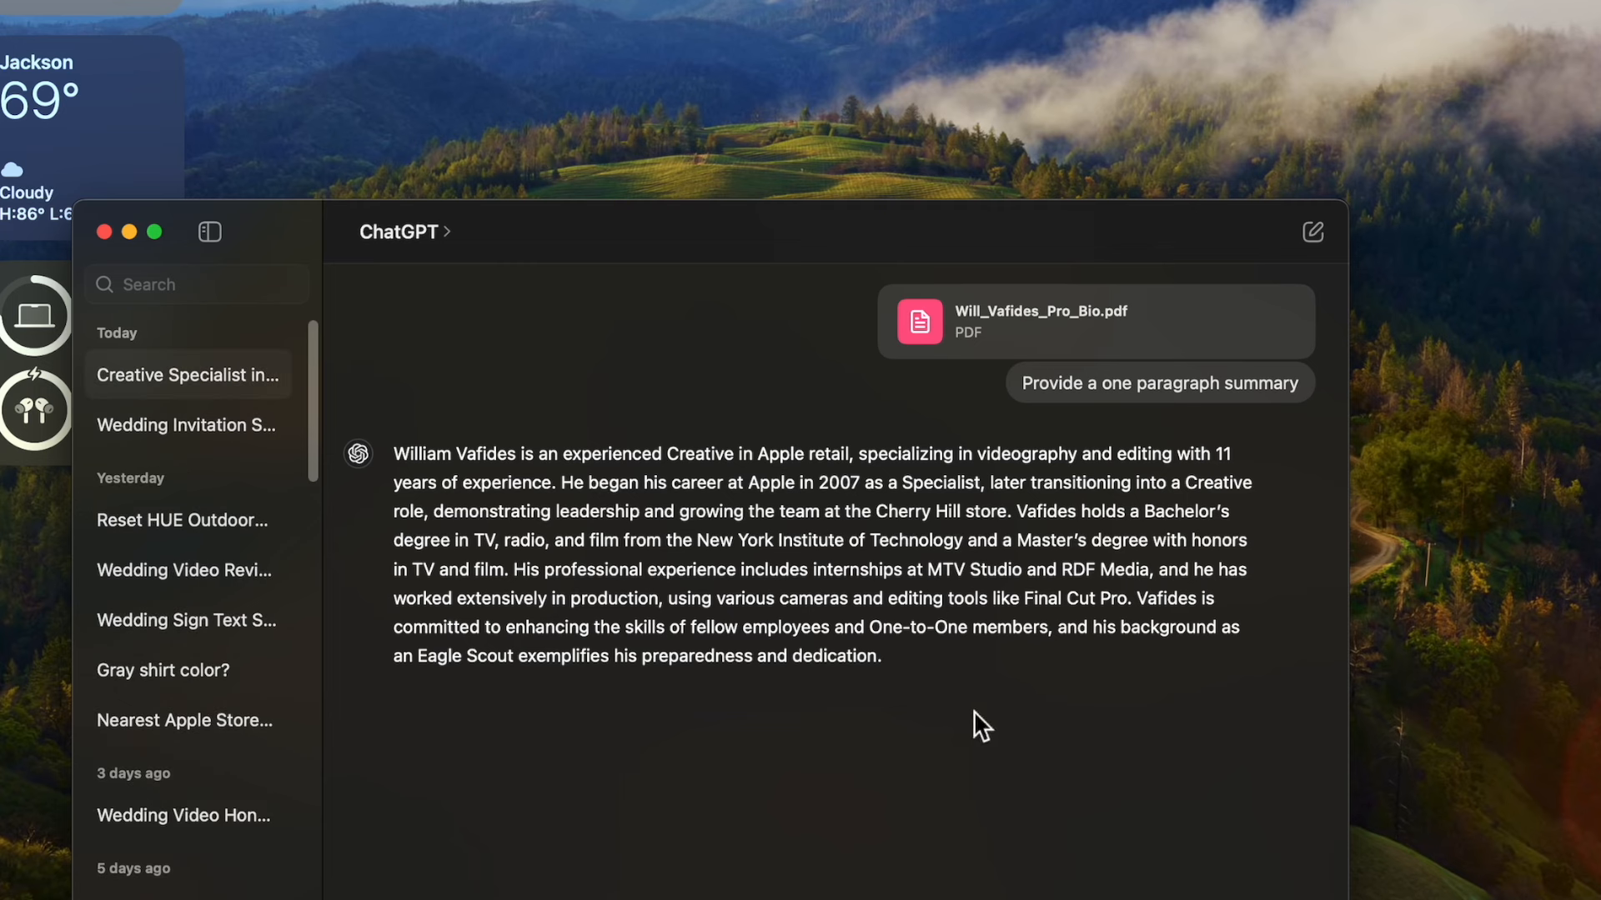
mouse_move(1052, 344)
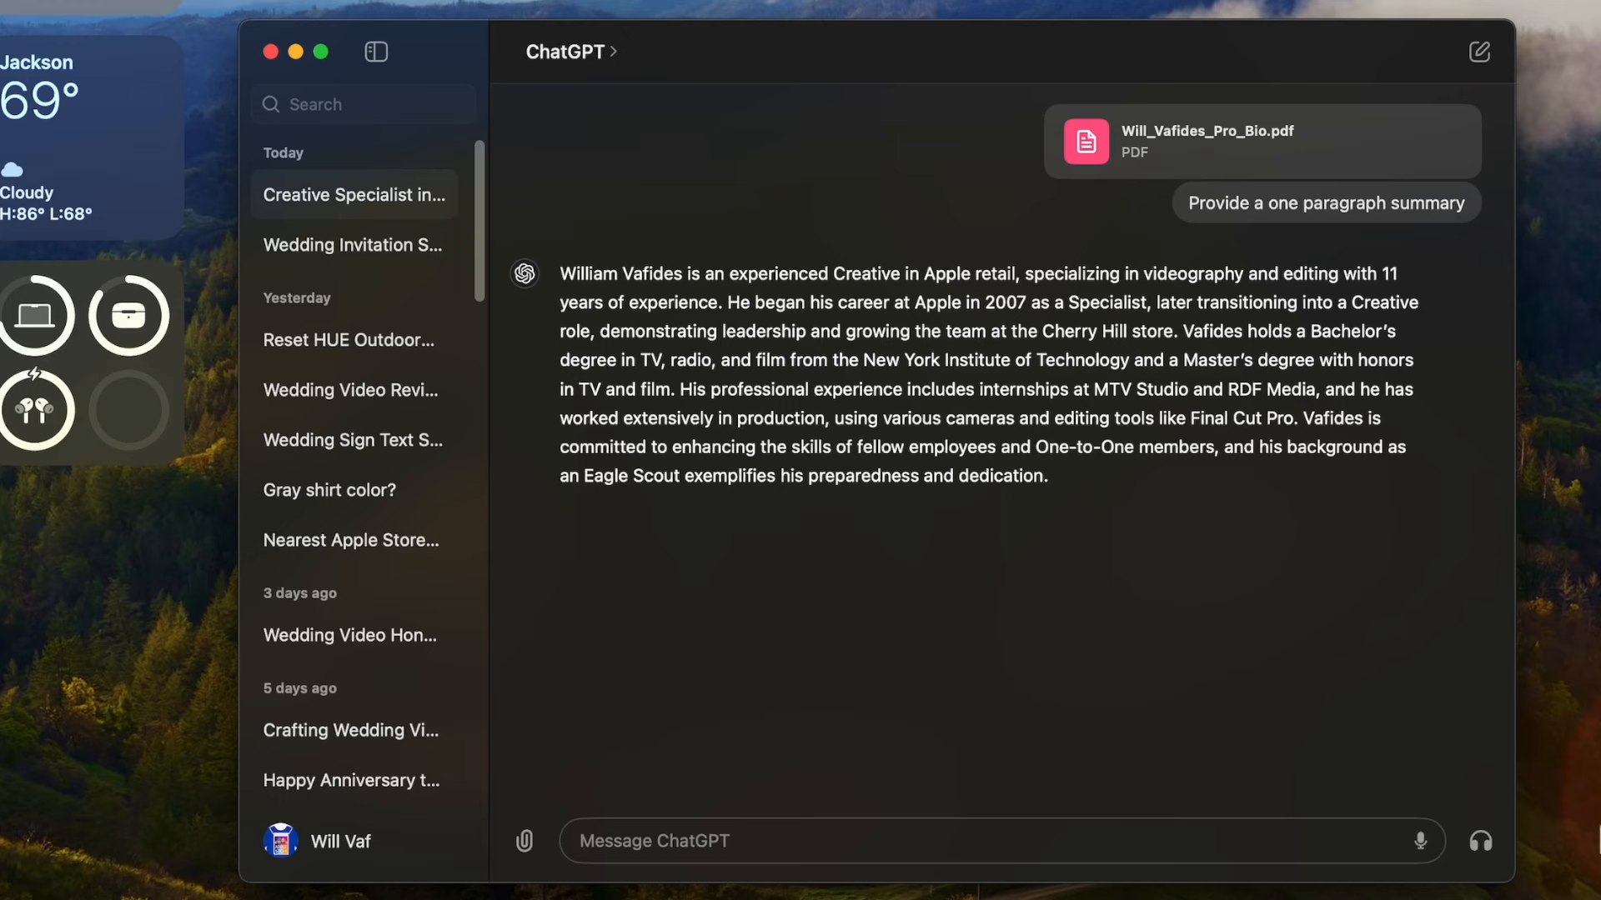
mouse_move(1481, 844)
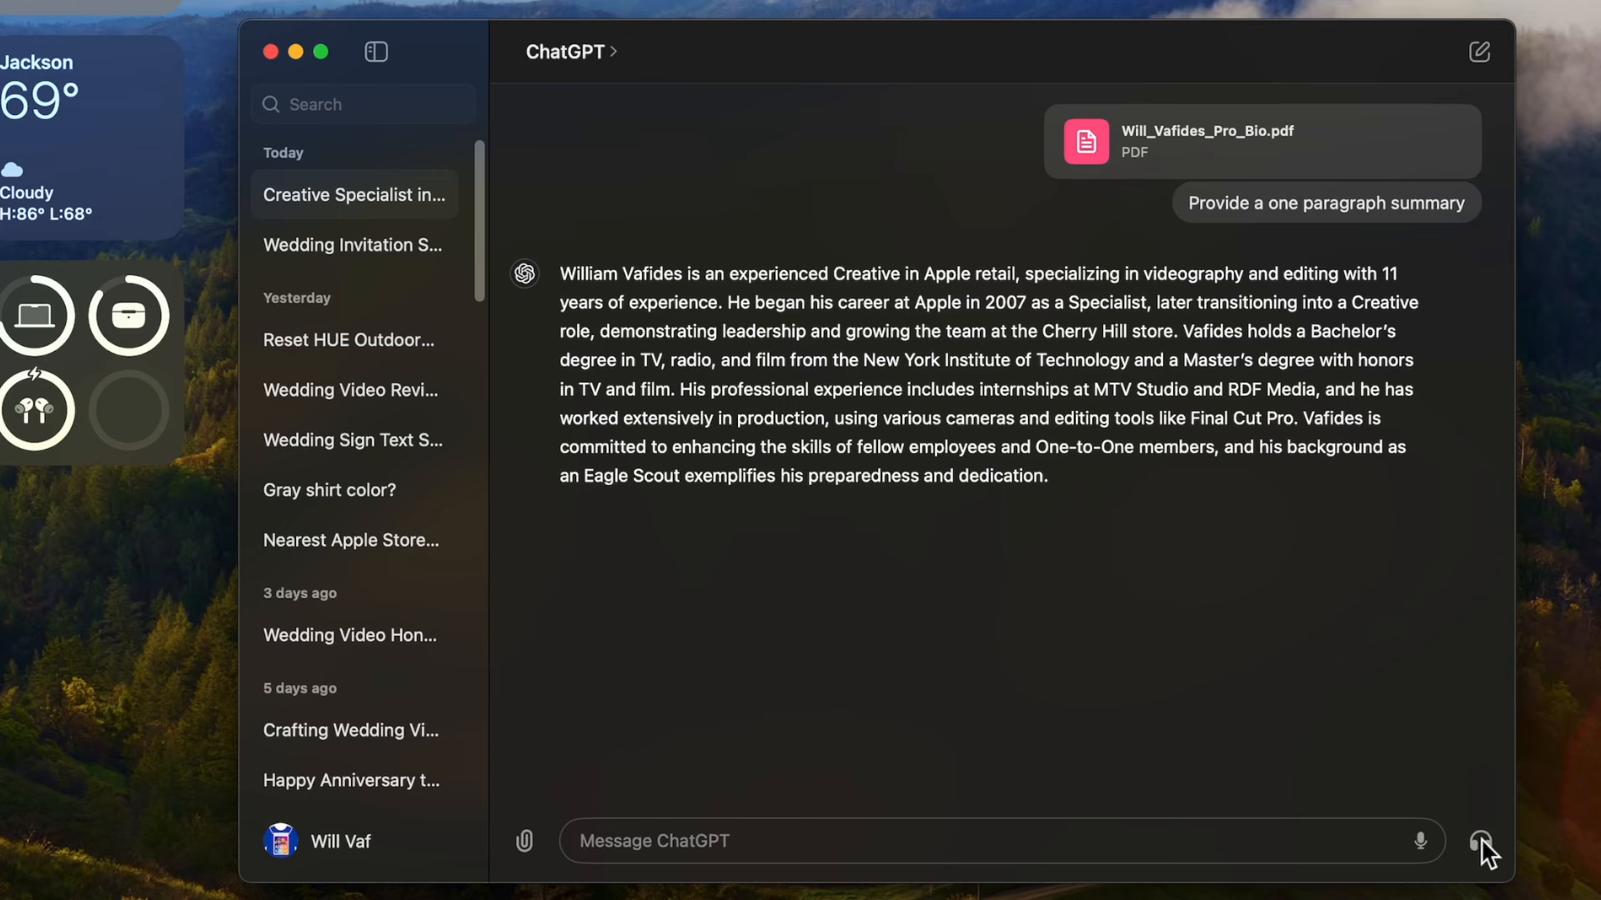
- Start a voice conversation, interrupt the spoken reply, and pause the voice chat
click(1481, 841)
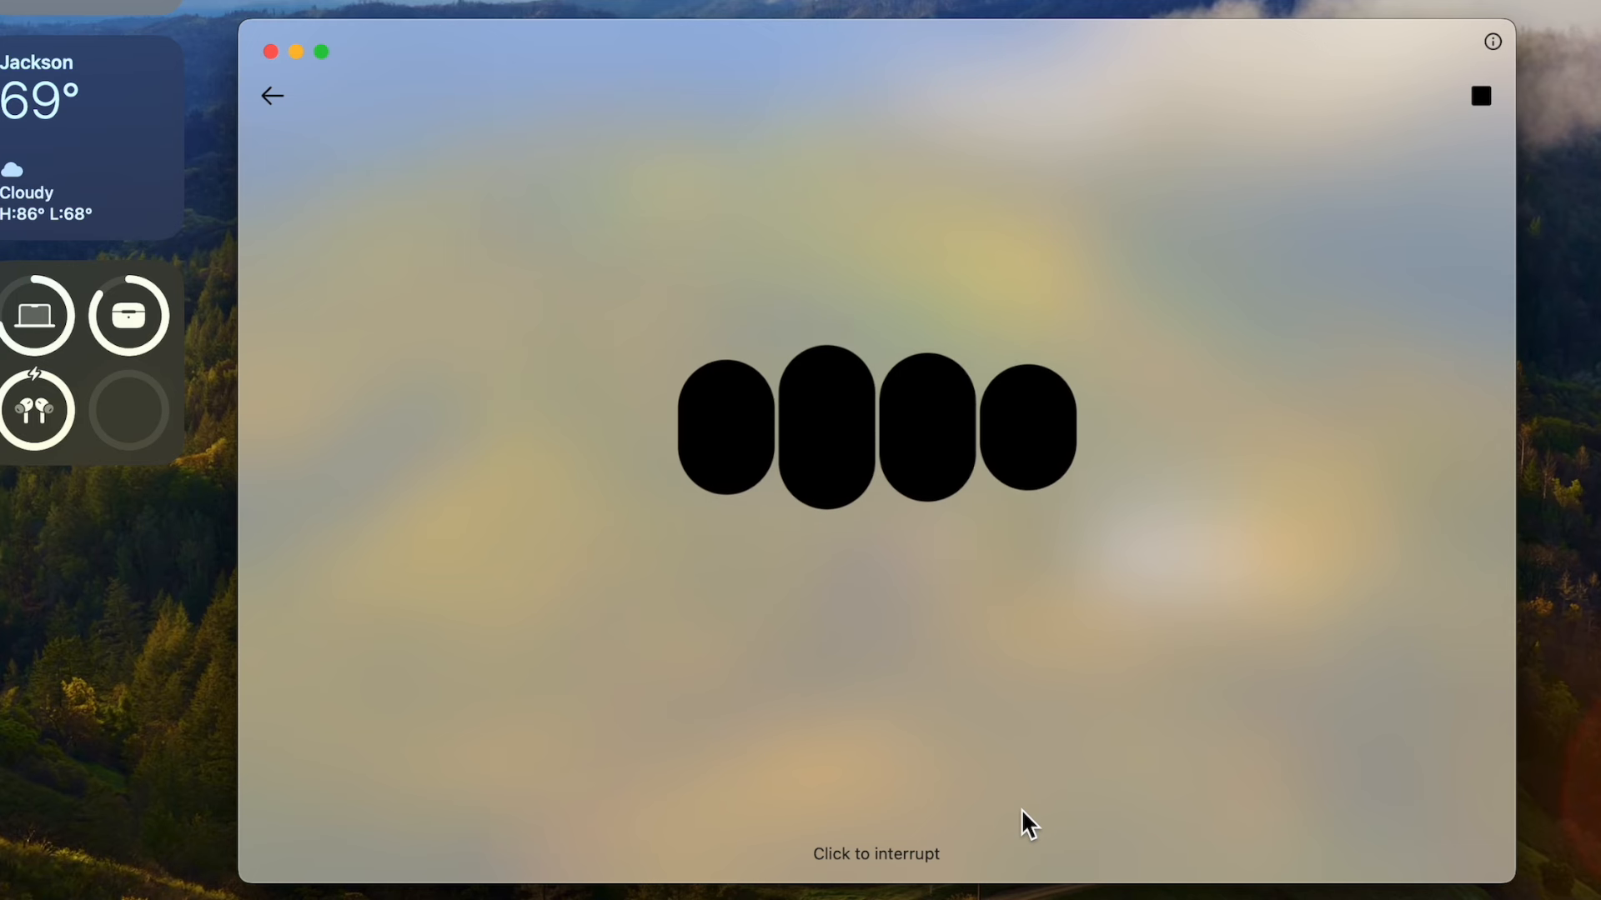
click(875, 853)
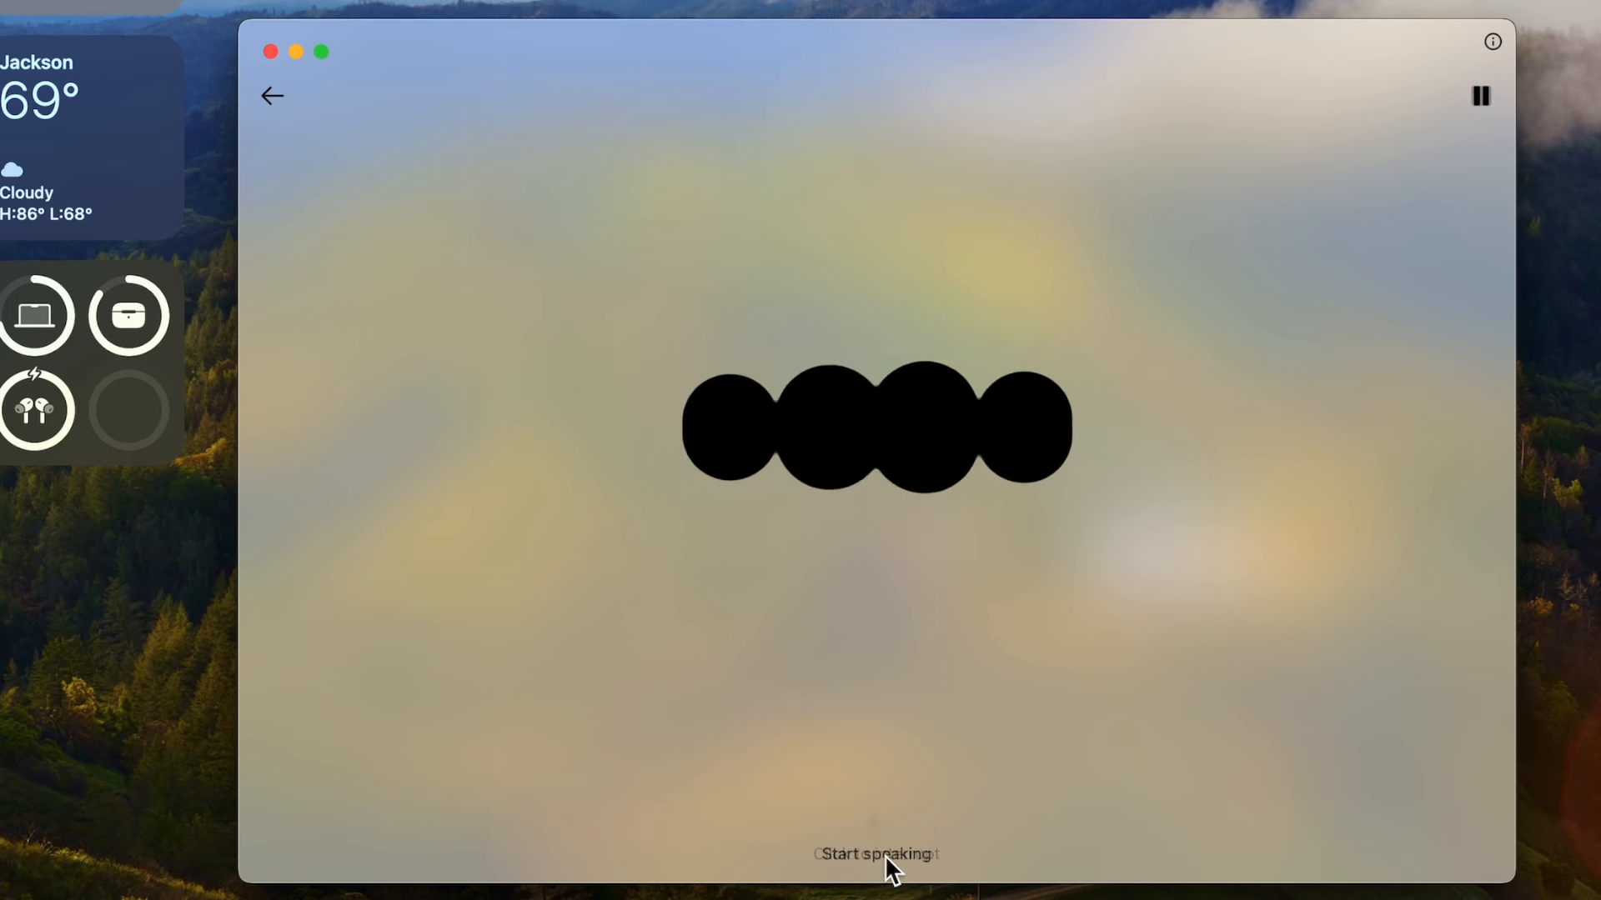
click(875, 854)
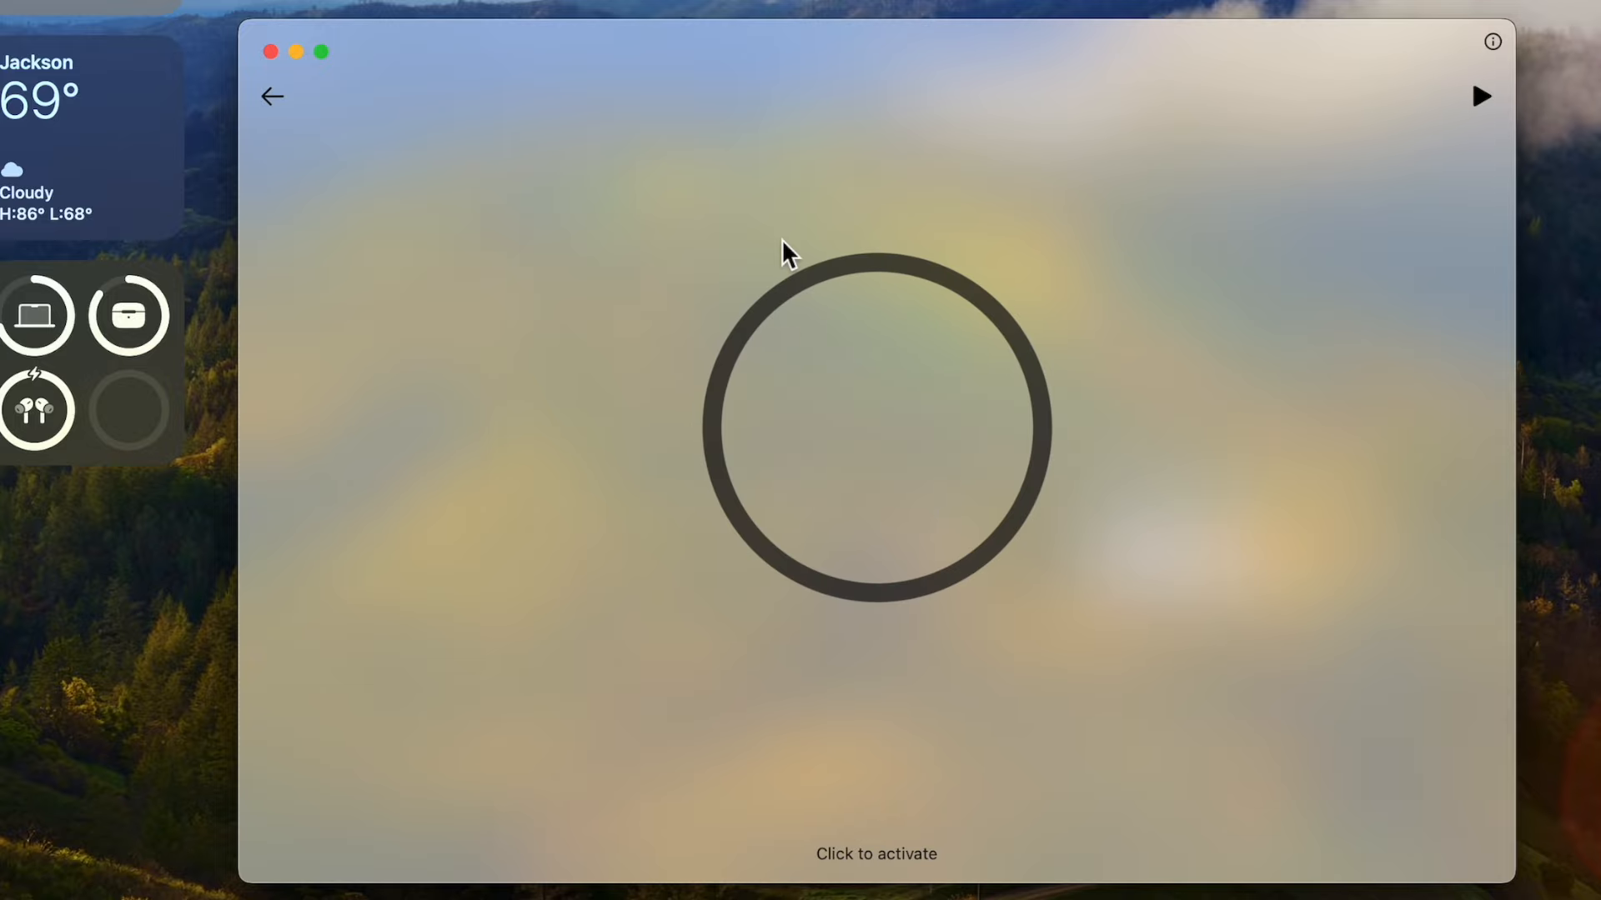
mouse_move(270, 97)
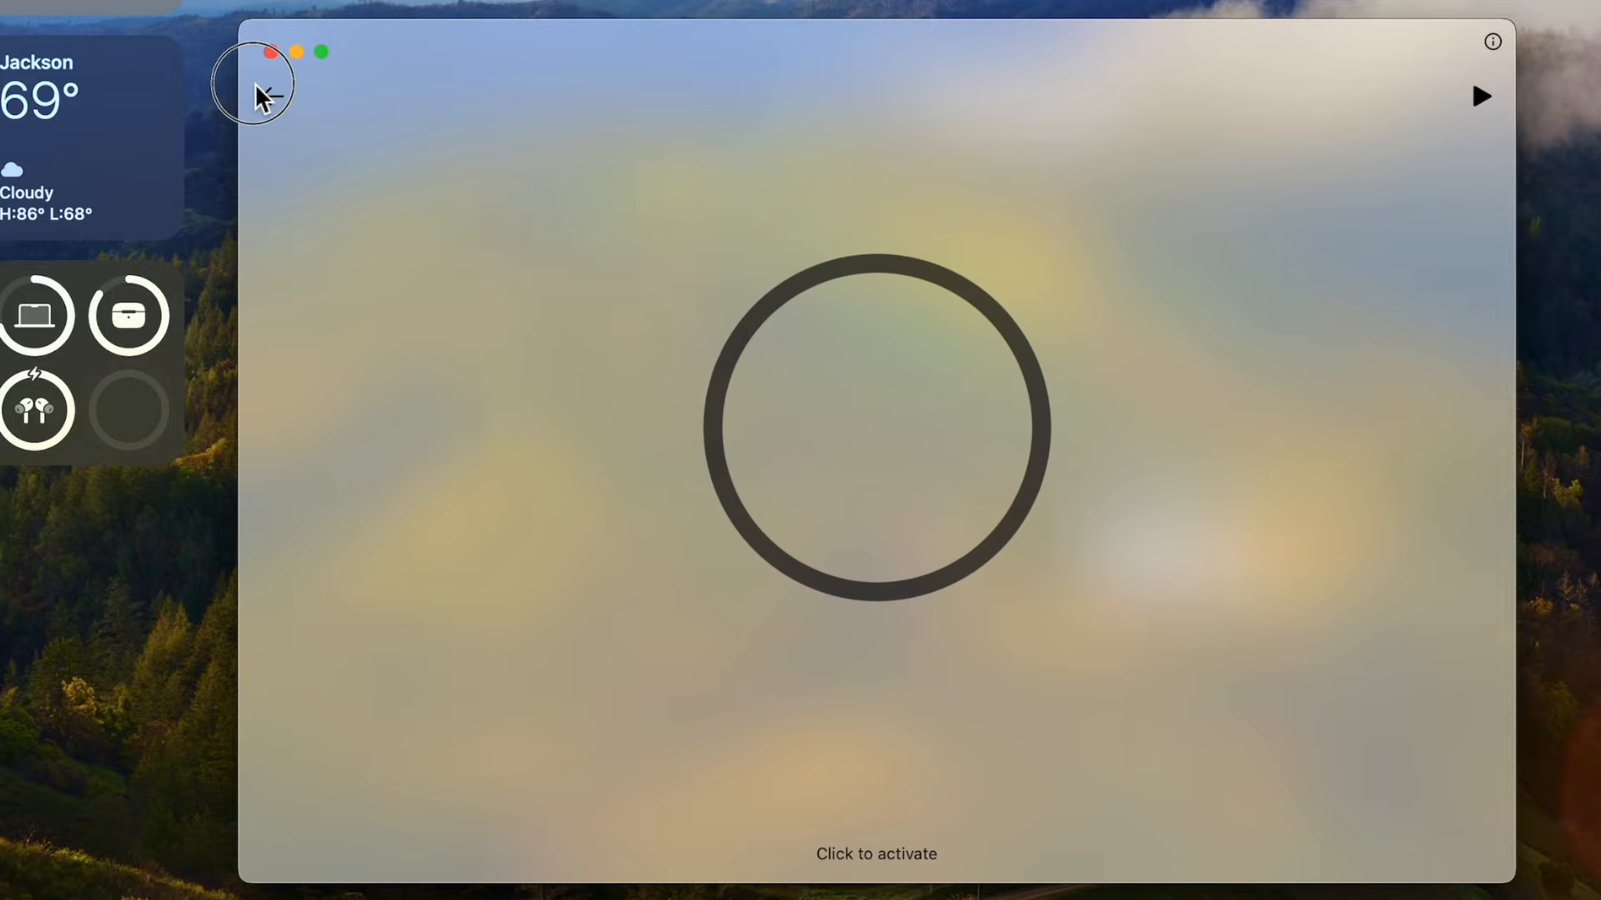
- End the voice chat and review the golf club directions transcript
click(876, 425)
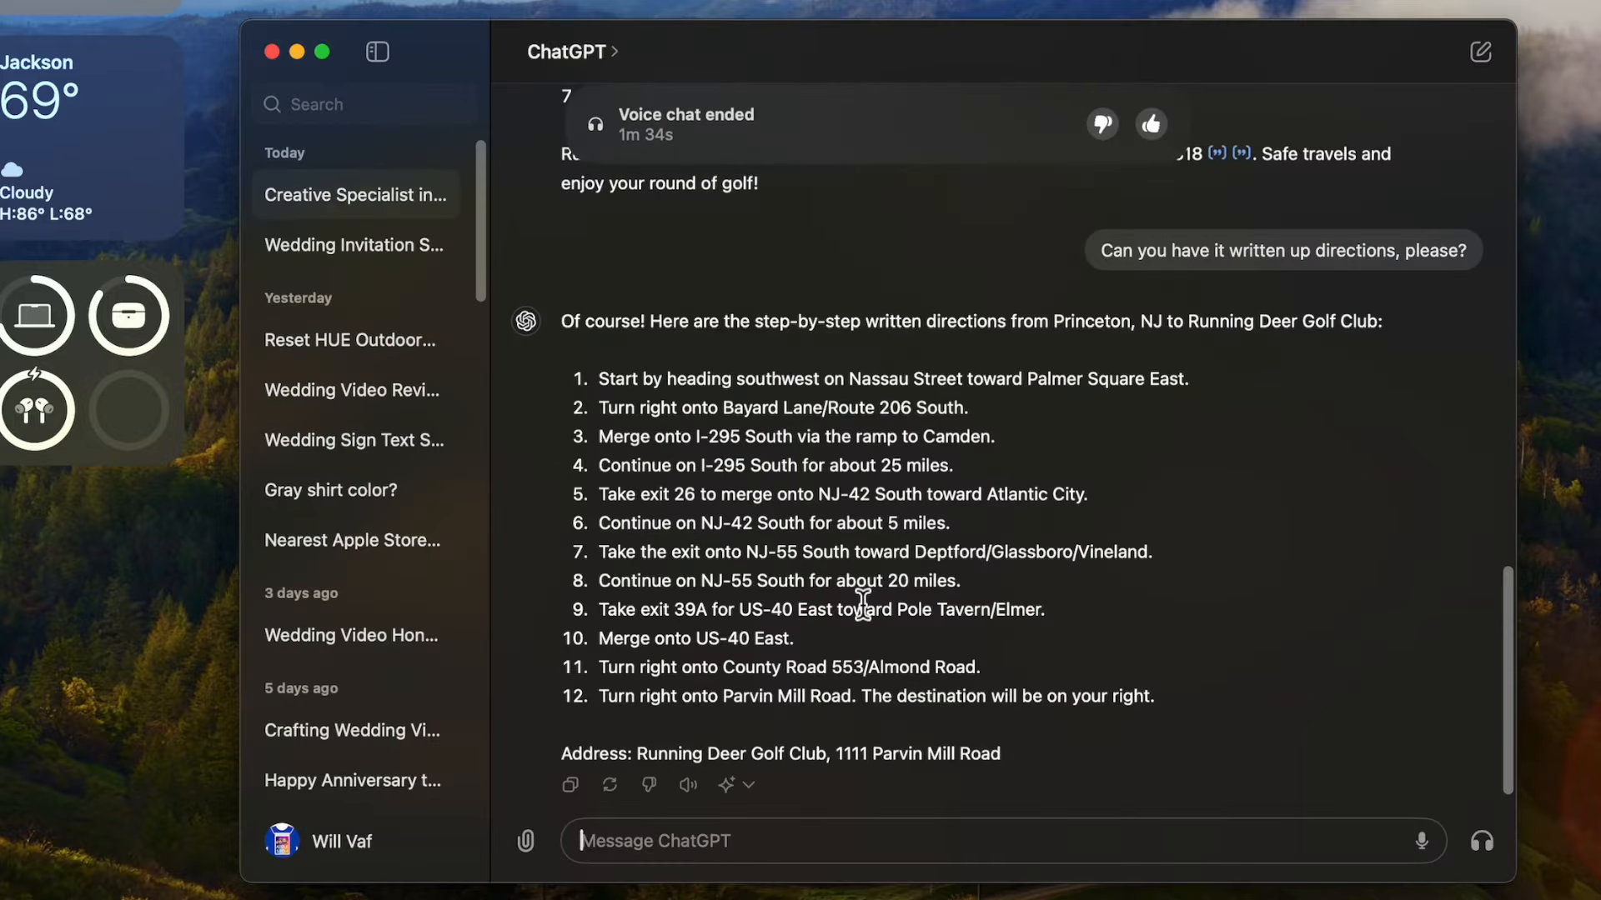
scroll(up, 3)
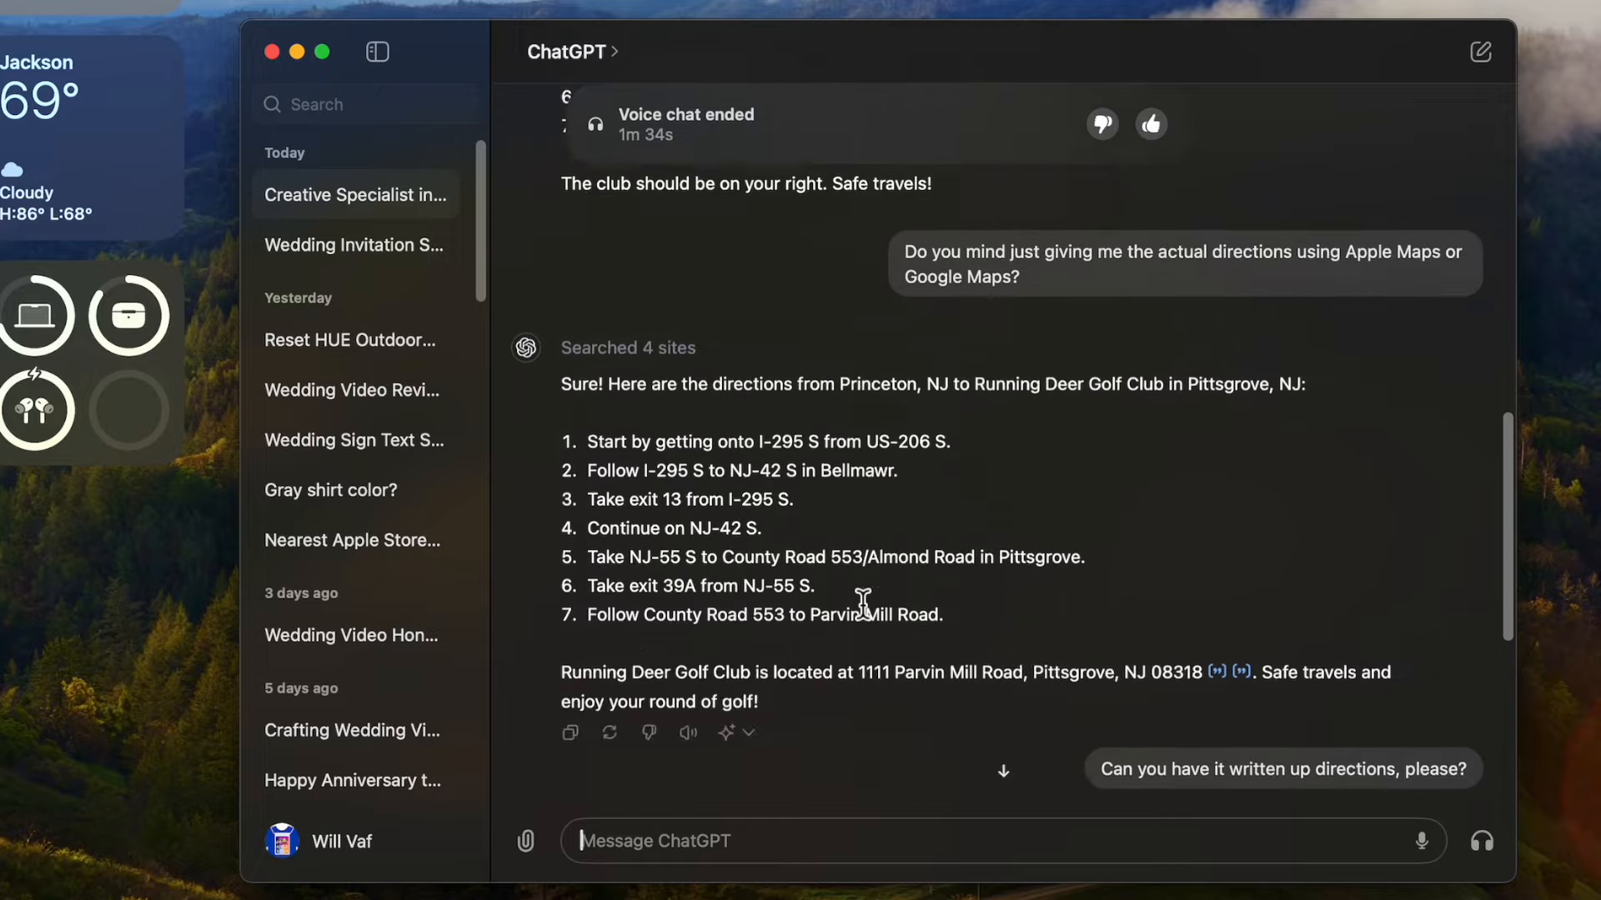
scroll(up, 3)
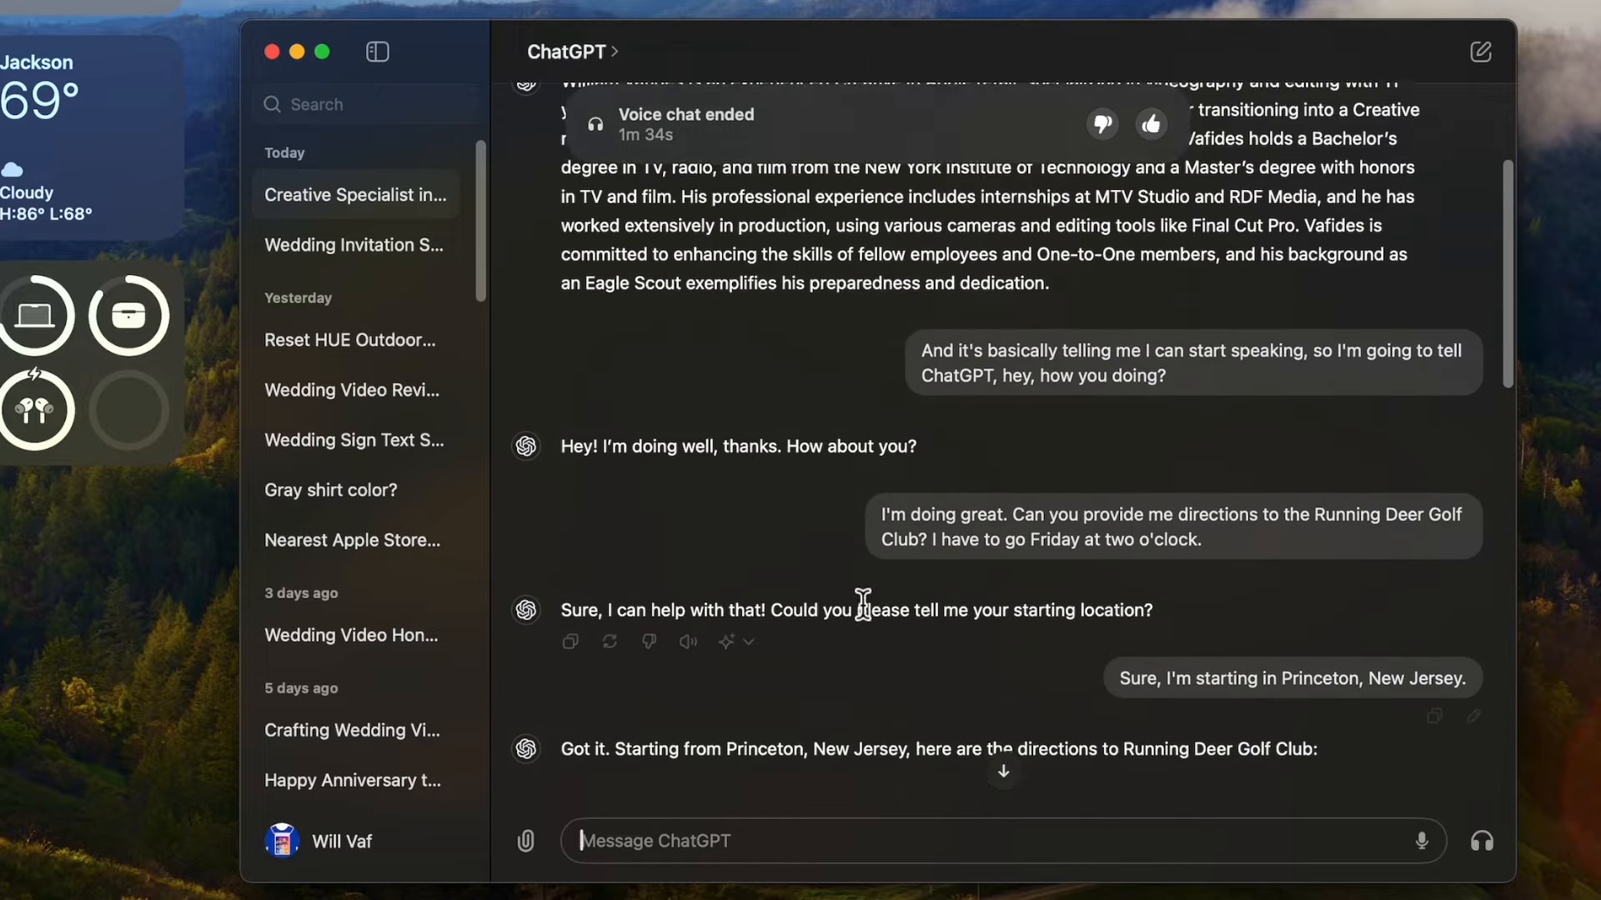
scroll(down, 3)
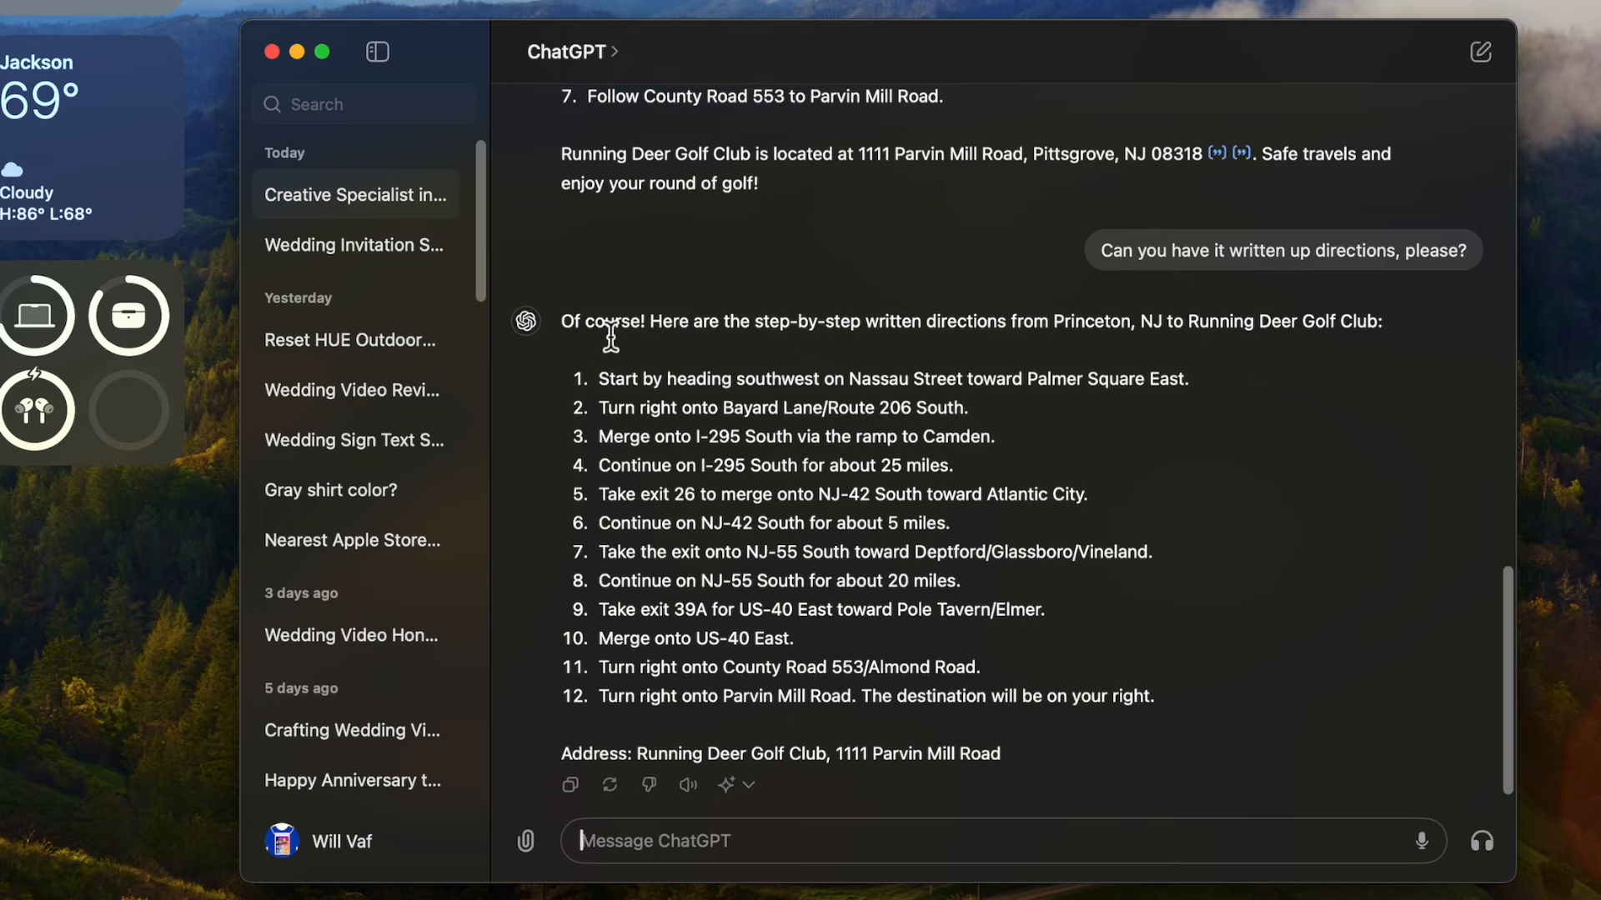
mouse_move(744, 716)
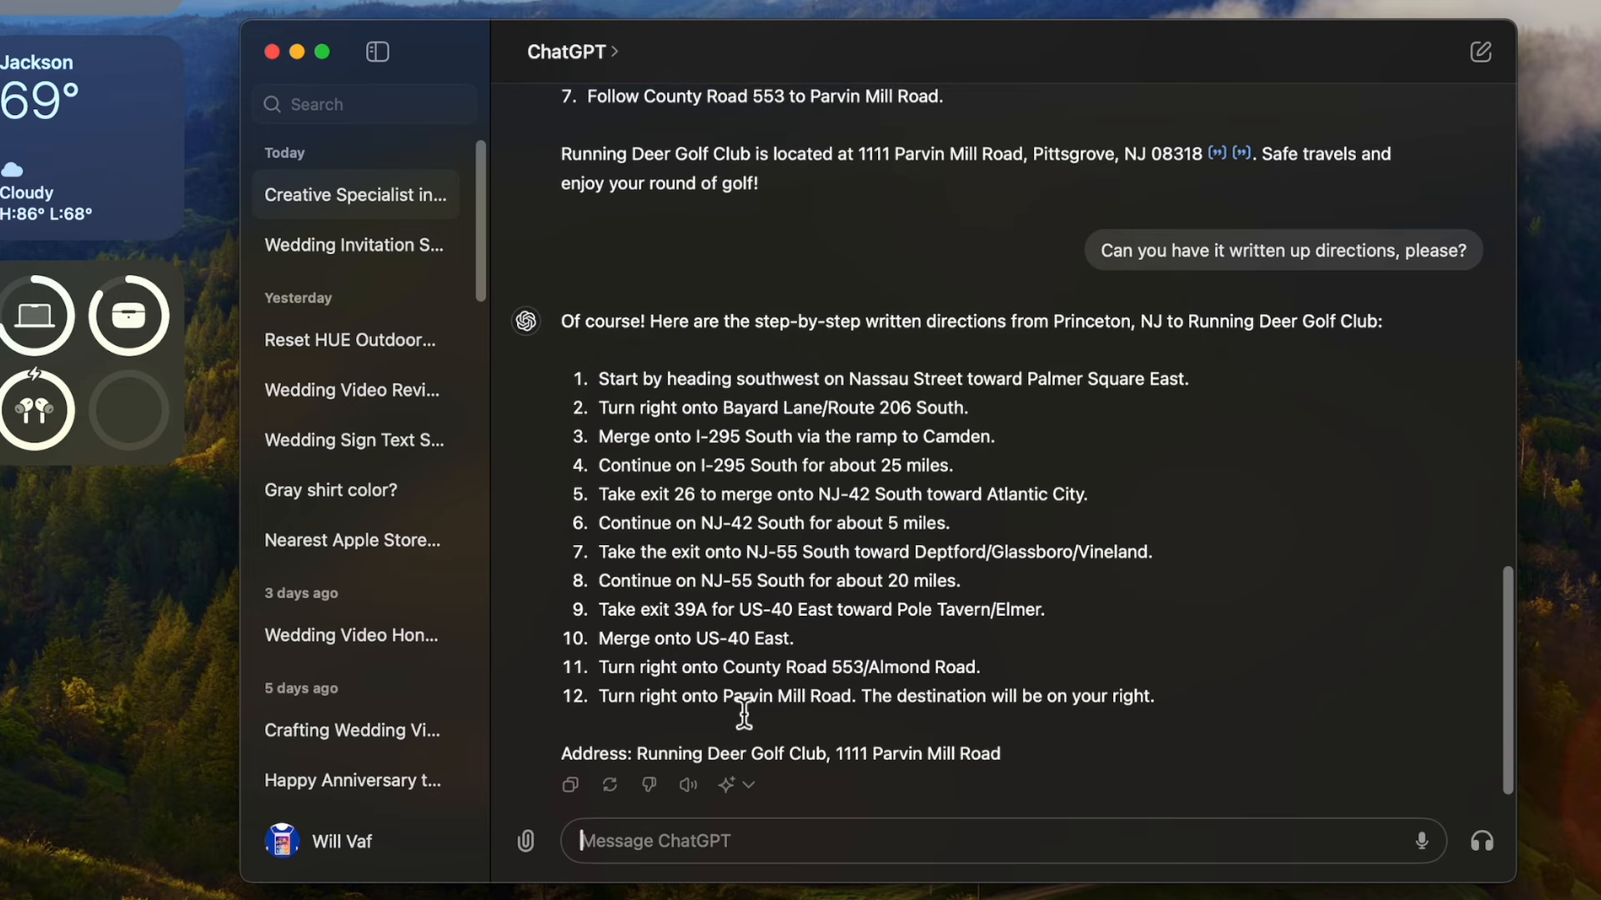
scroll(up, 3)
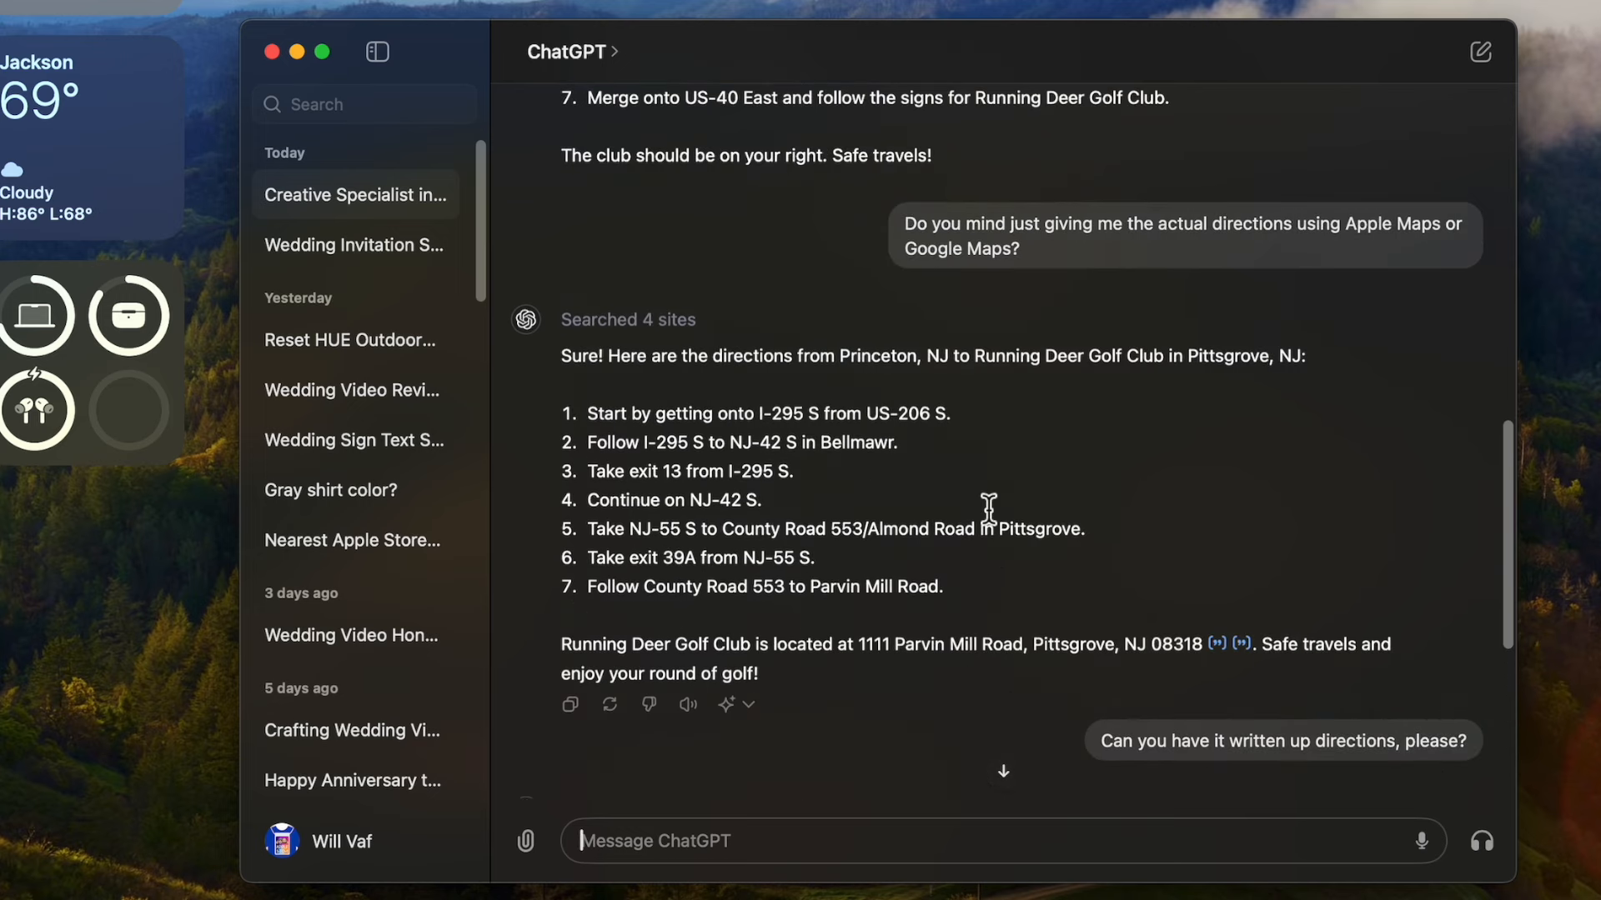
scroll(down, 3)
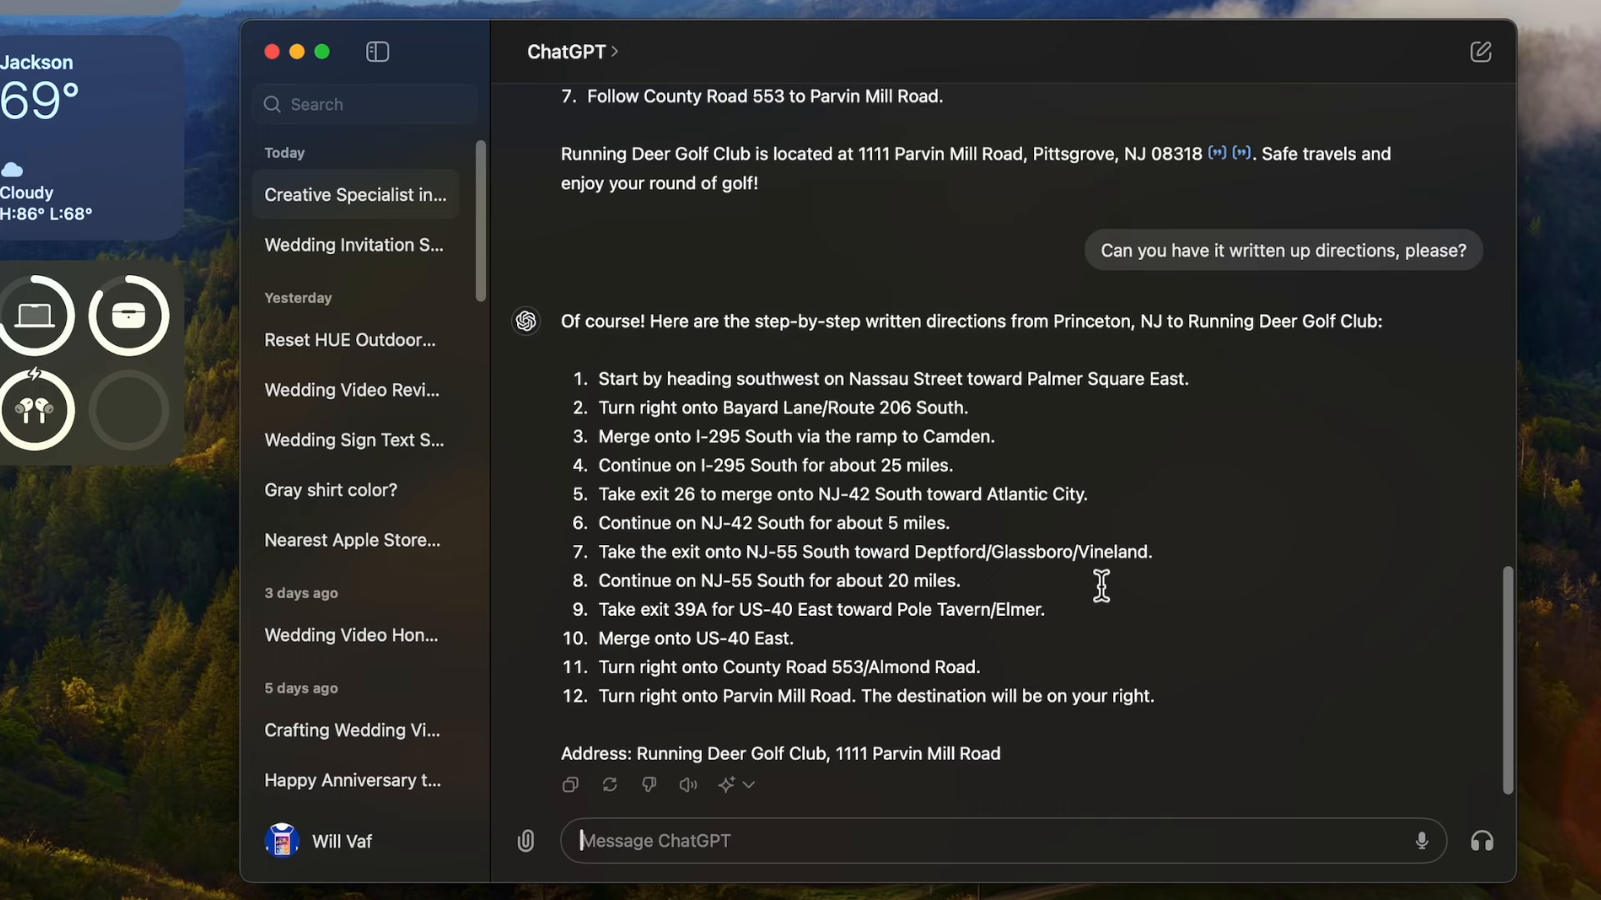
scroll(up, 3)
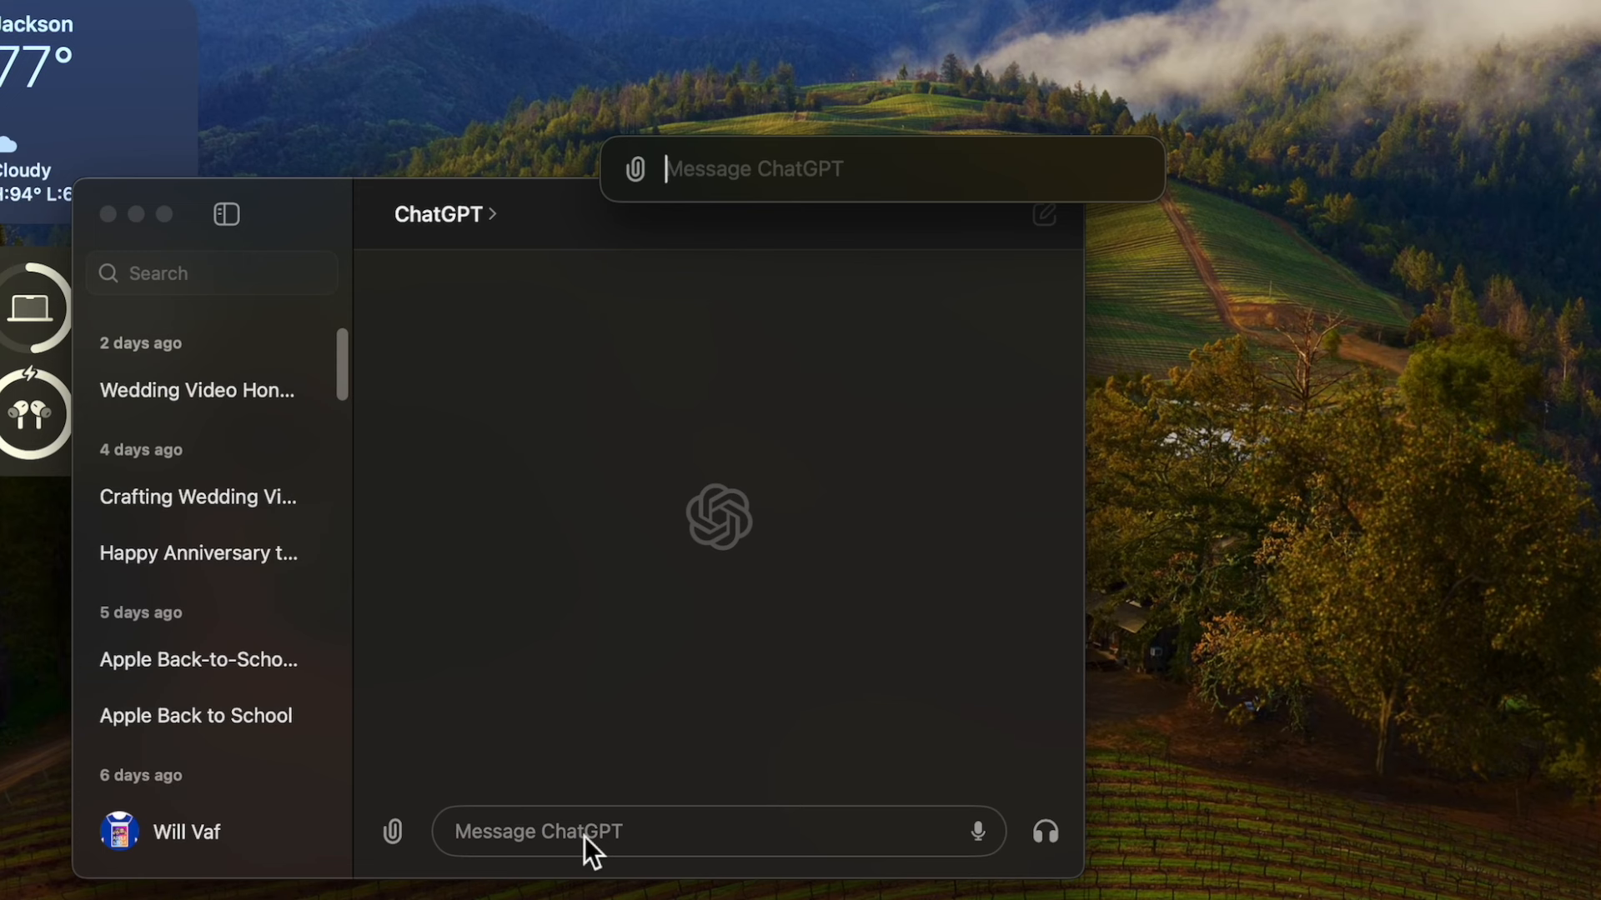
- Capture a webcam photo, granting camera access, and attach it to the quick bar
click(634, 168)
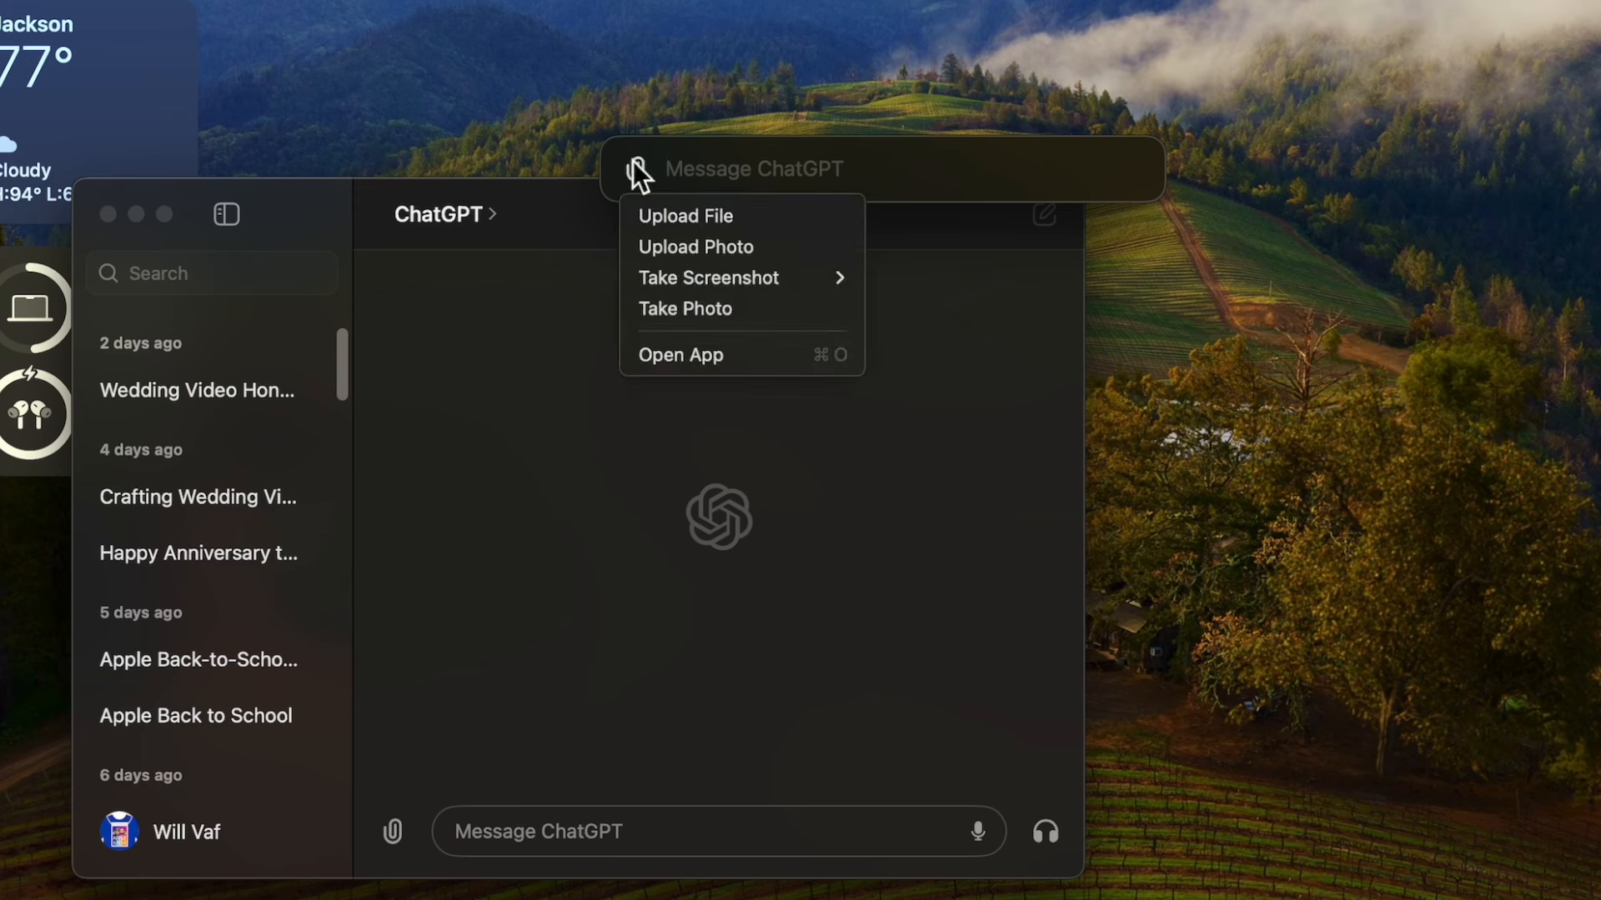
mouse_move(707, 278)
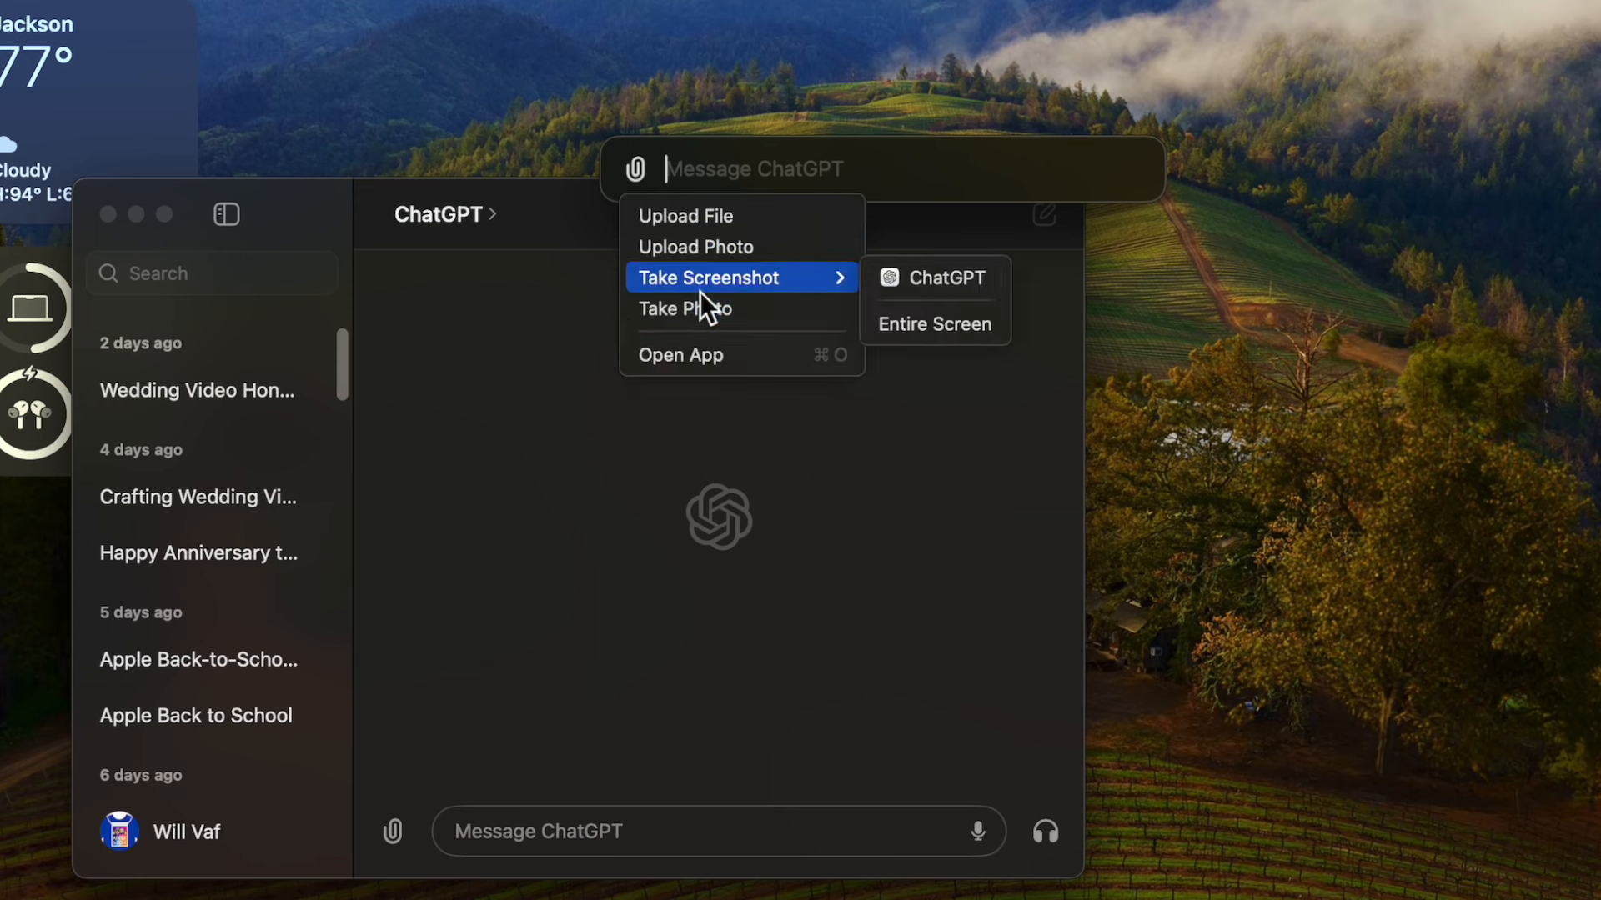
mouse_move(693, 247)
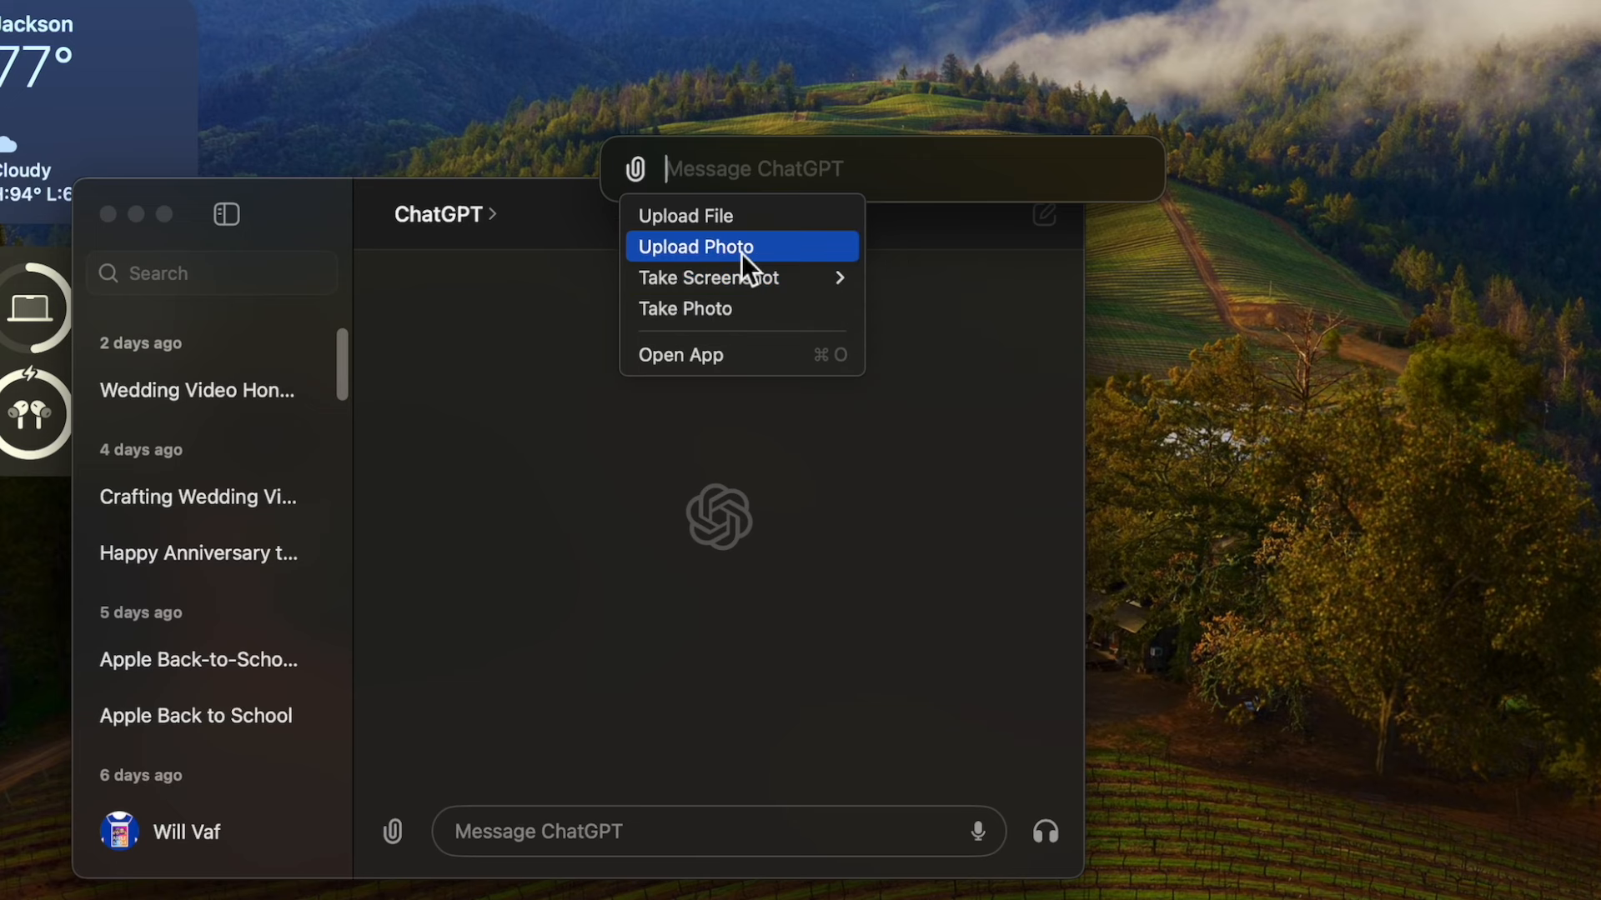
mouse_move(715, 308)
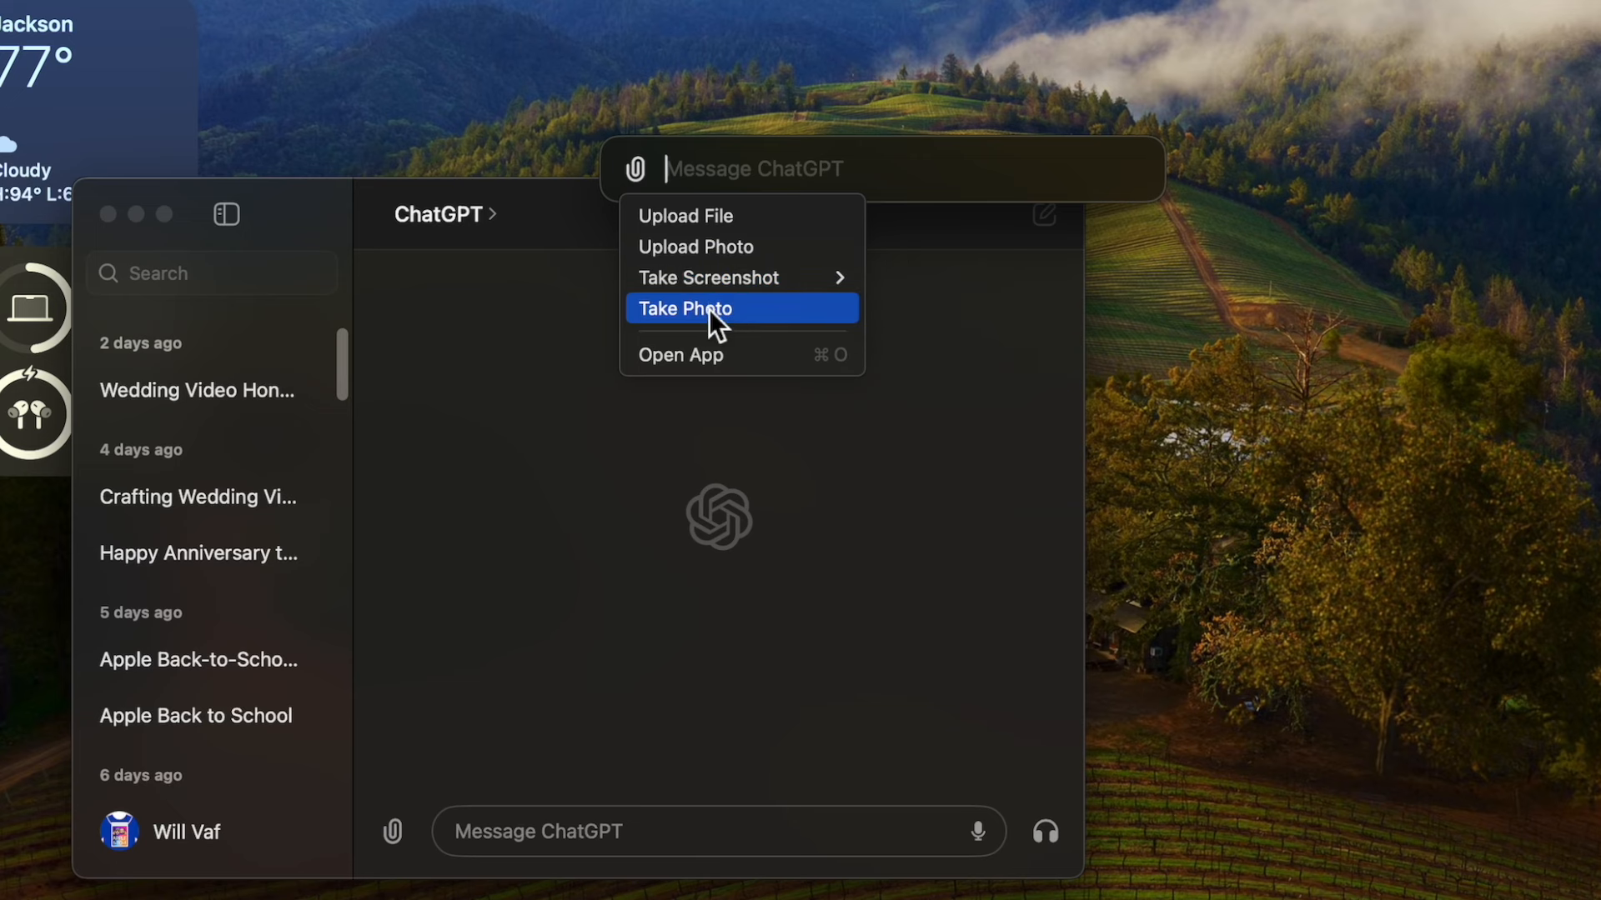
click(684, 309)
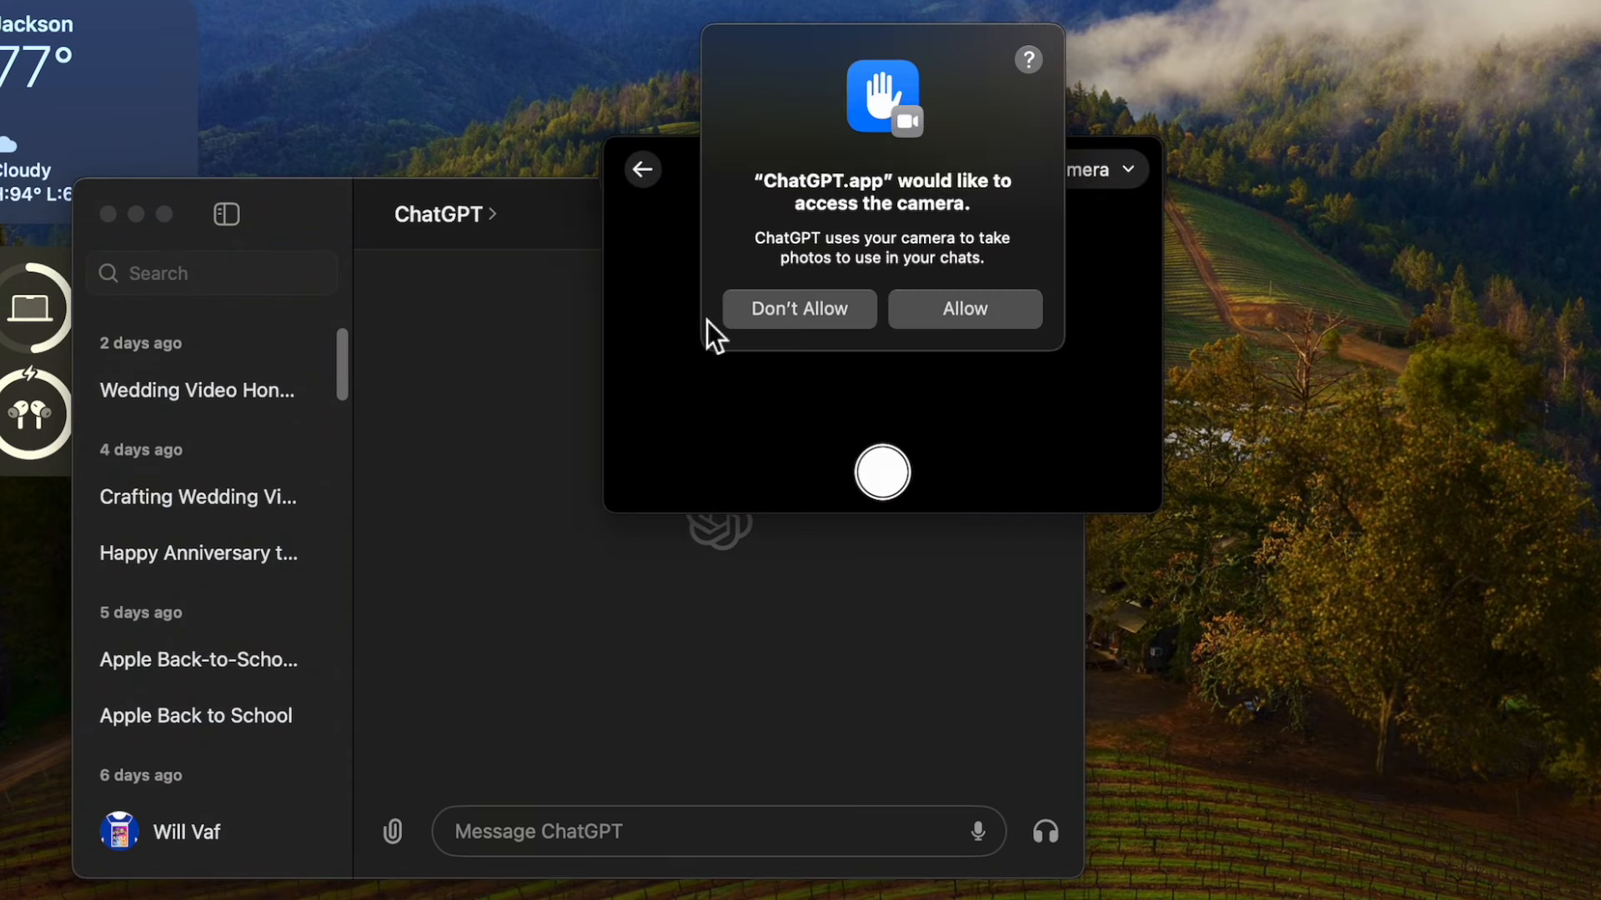
click(962, 308)
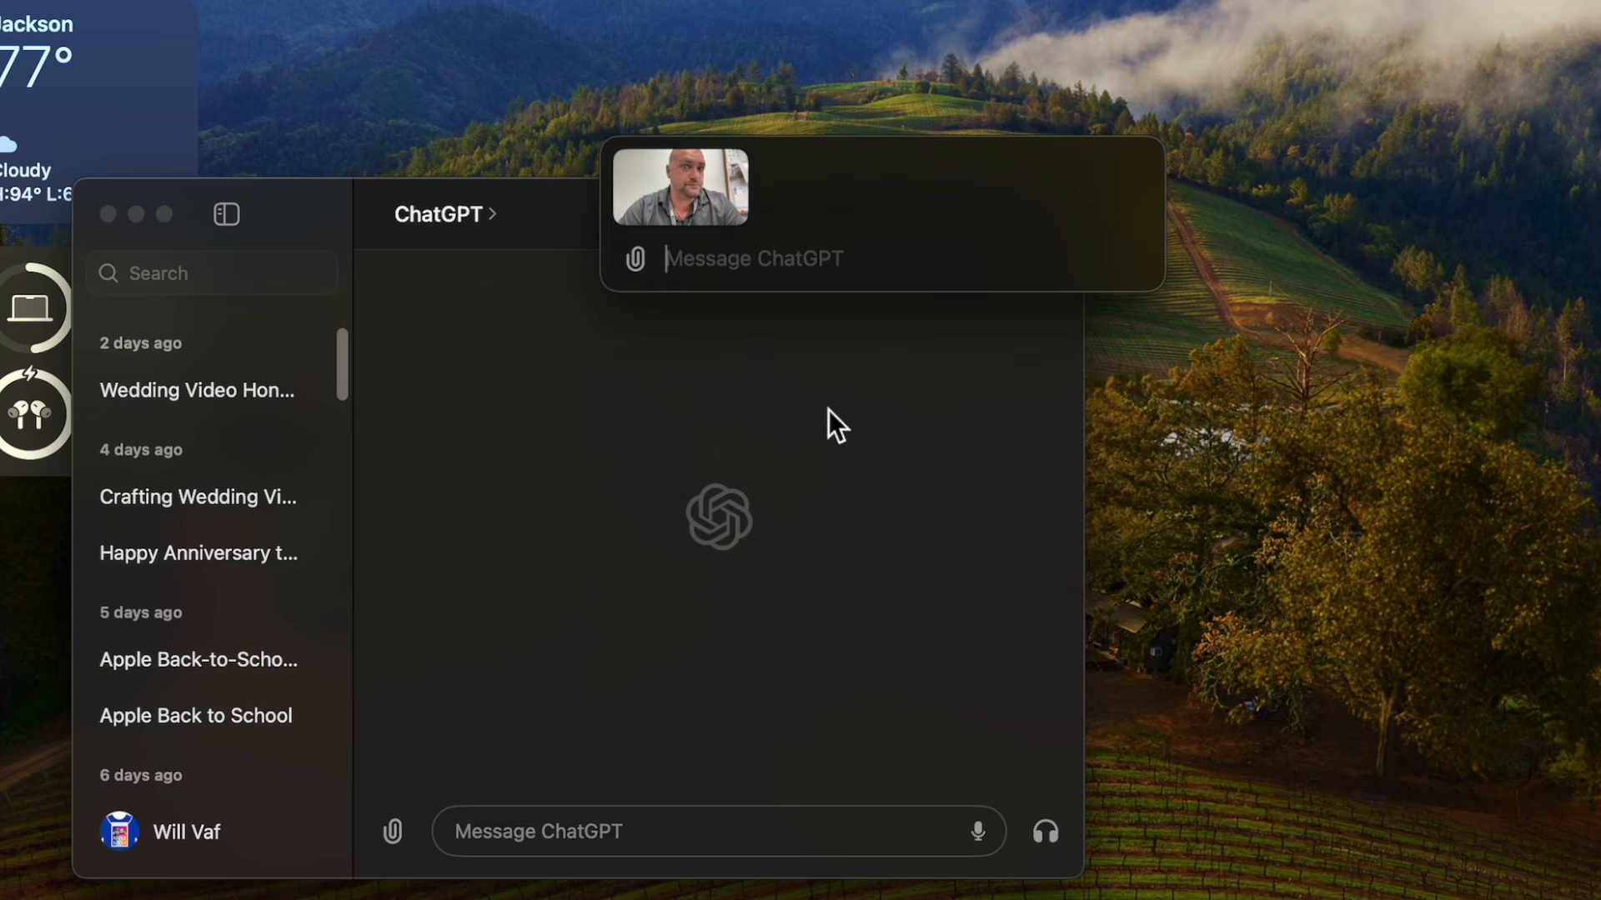
- Send 'What color is my shirt' with the photo and read the gray-shirt reply
text(WH)
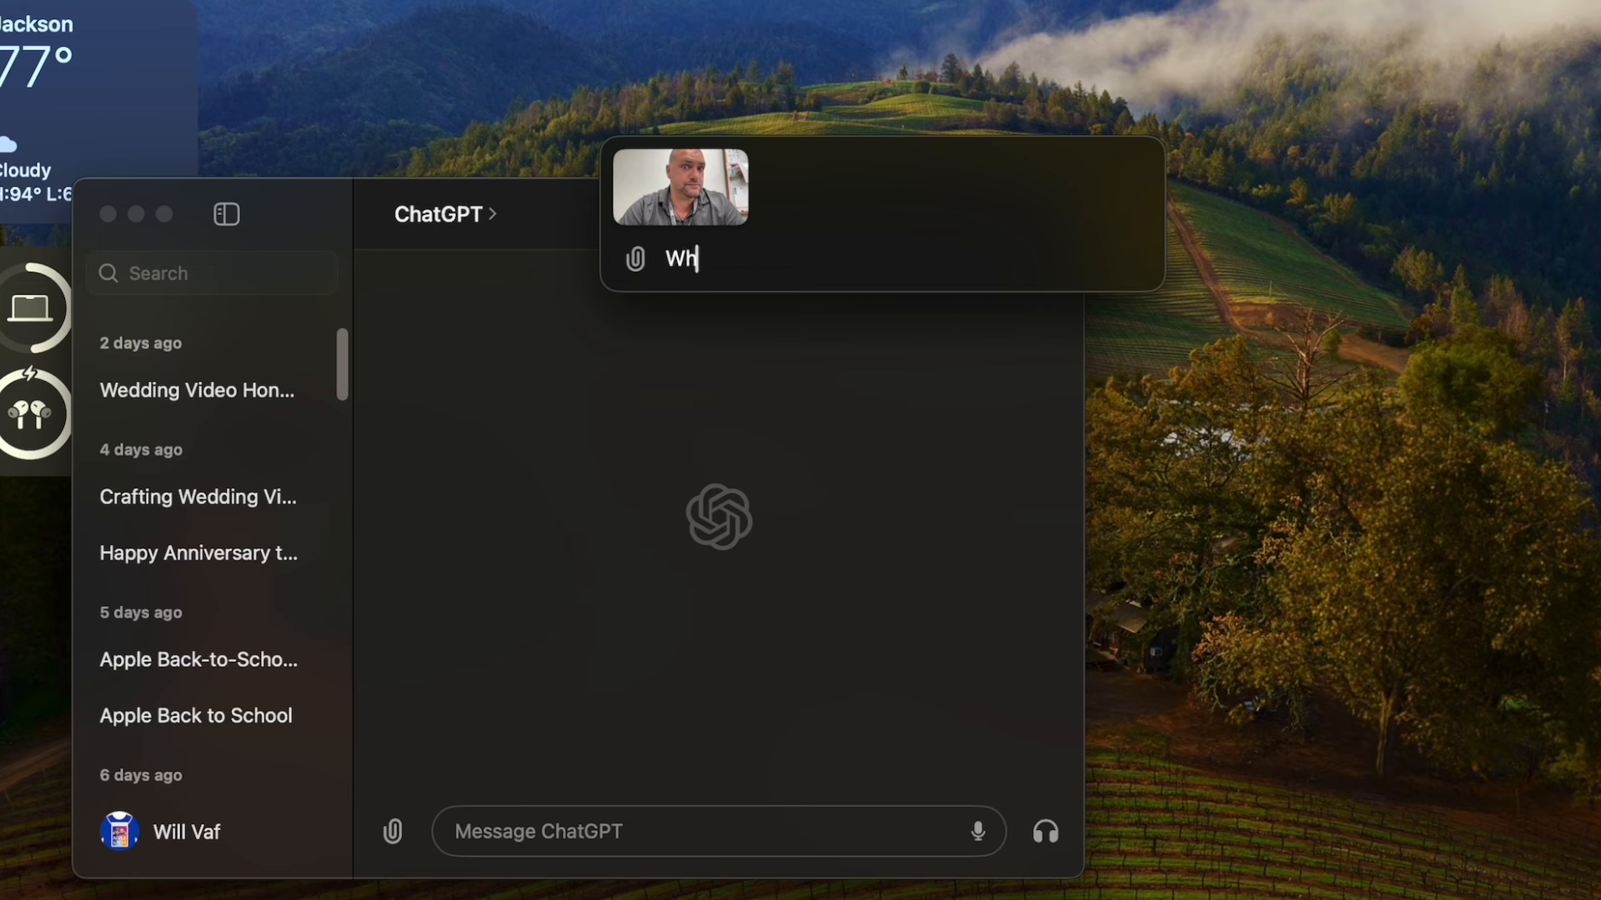
text(at color is my sh)
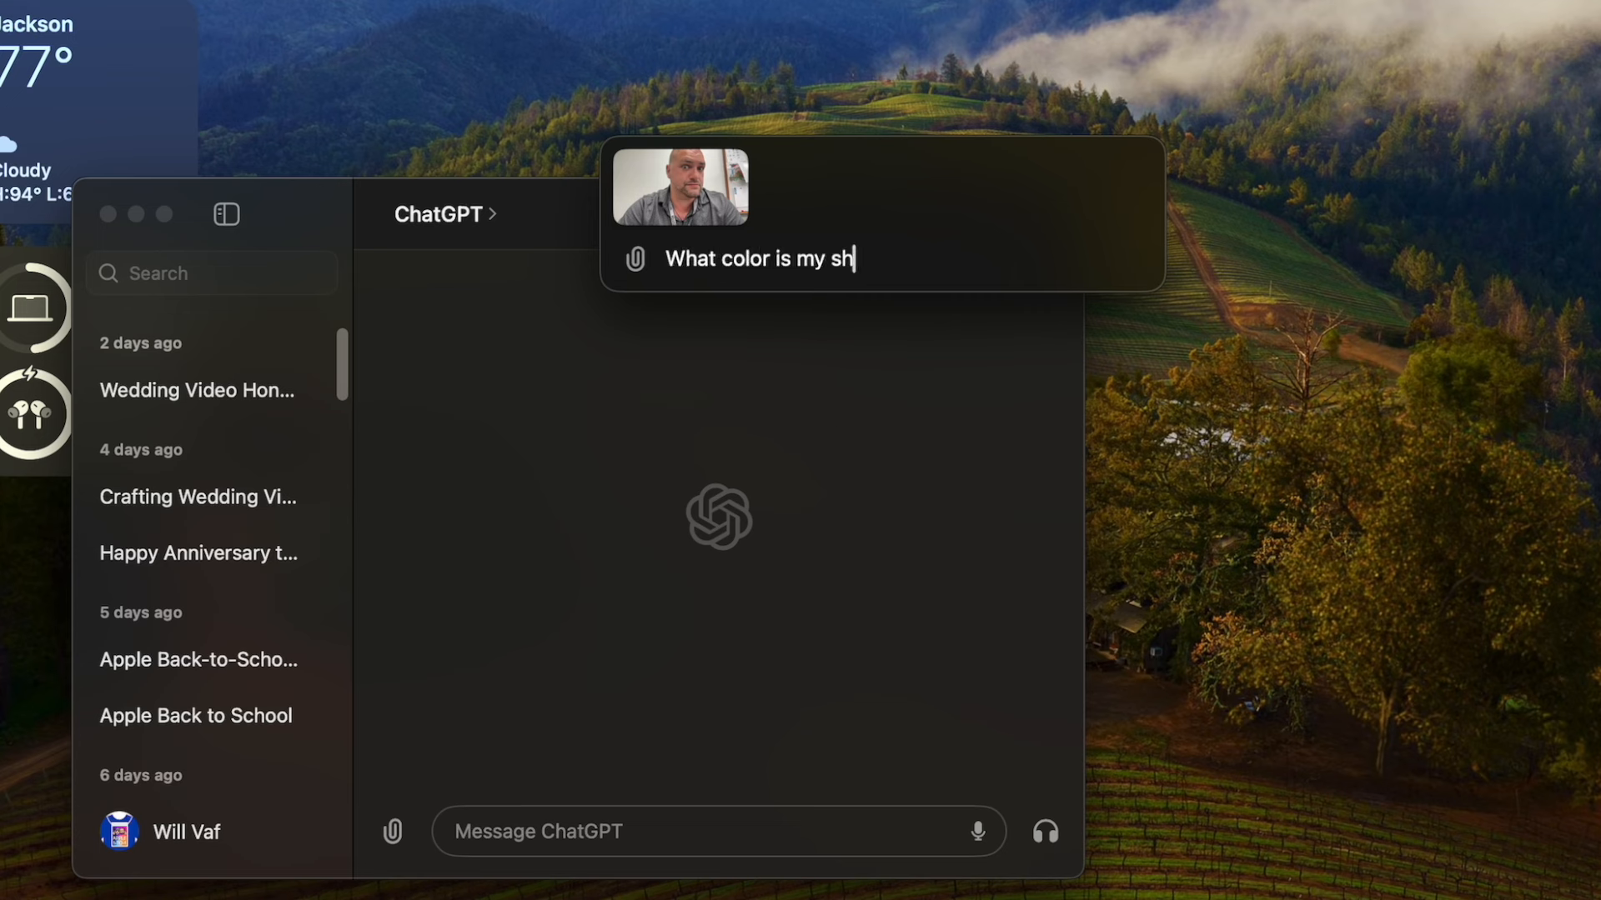
key(Return)
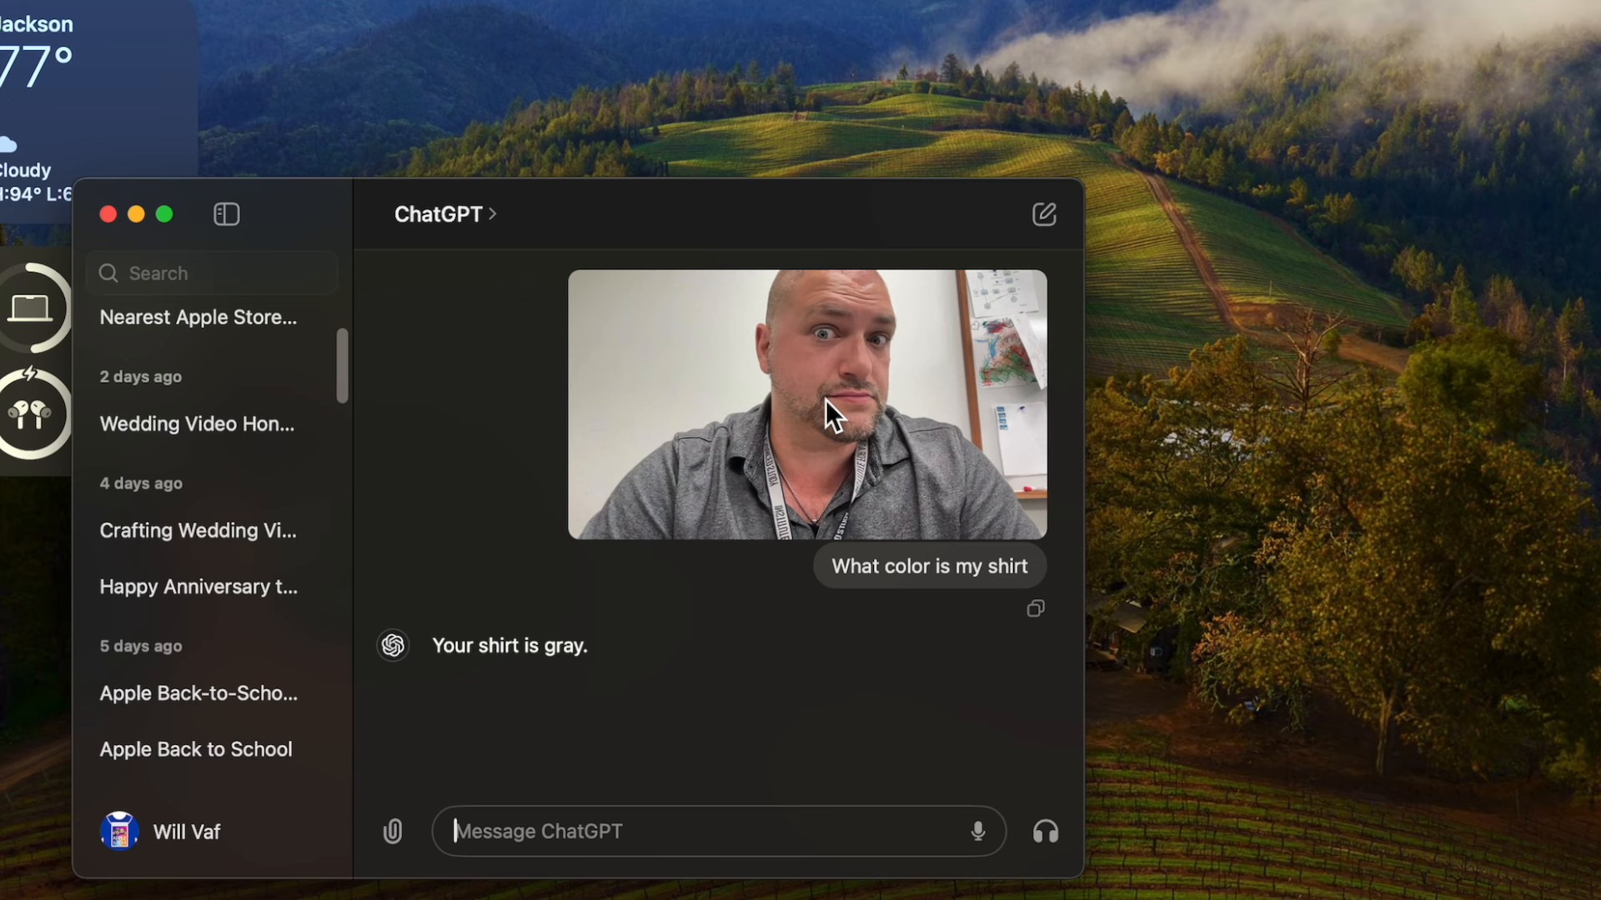
scroll(down, 3)
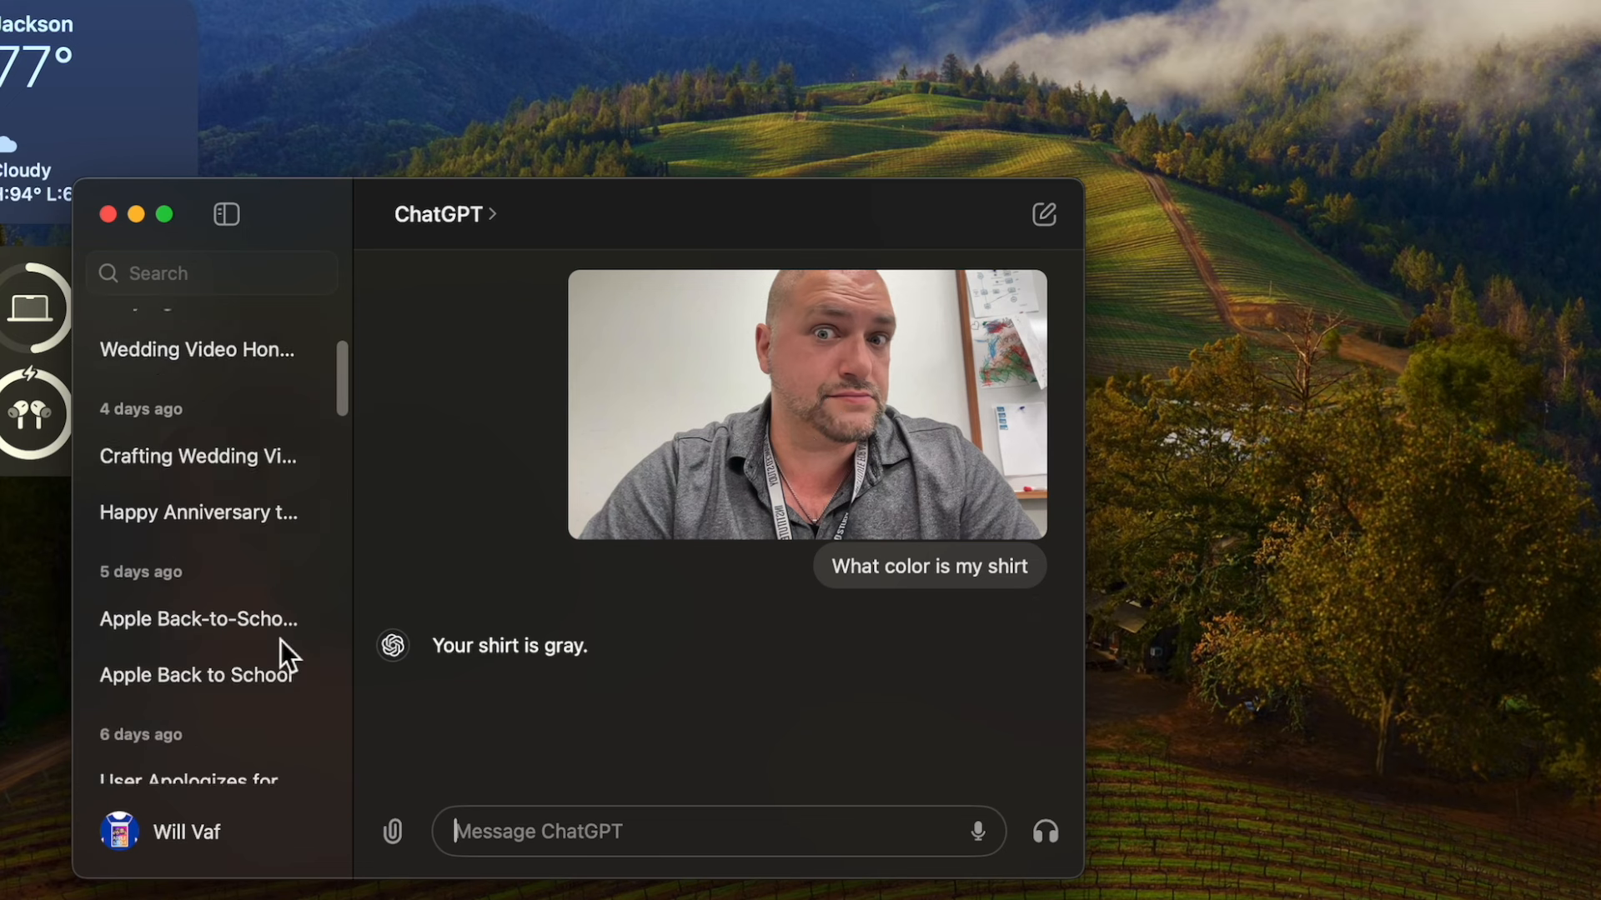
scroll(up, 3)
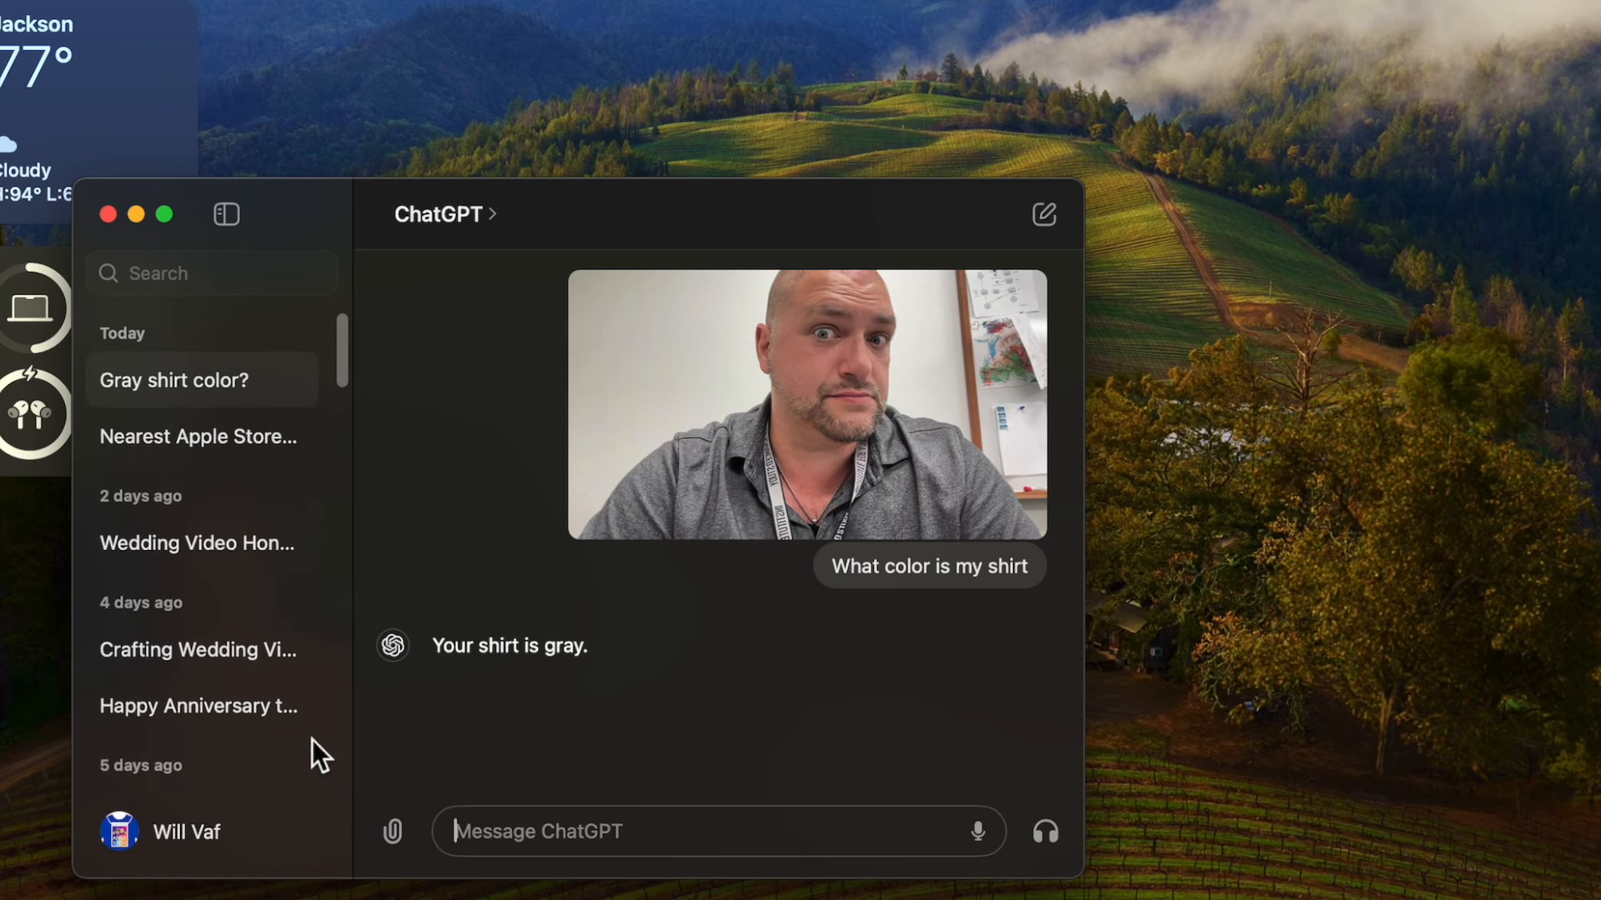